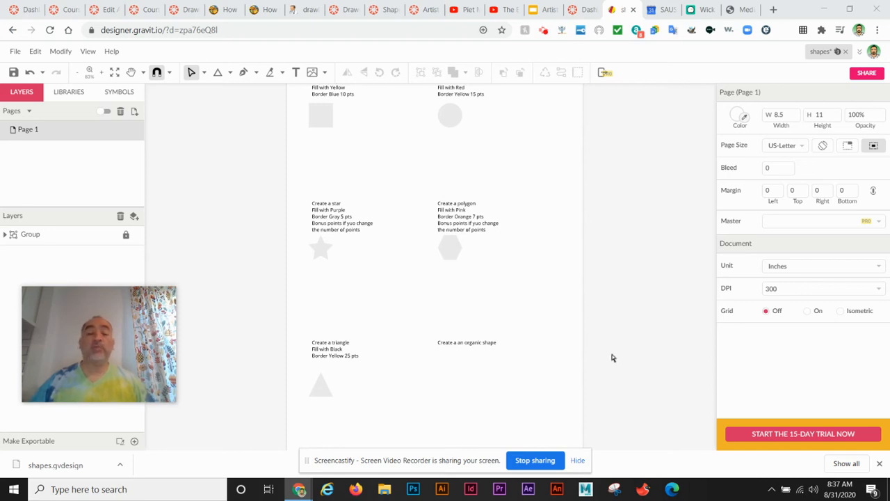
Draw a square with a yellow fill and a 10 pt blue border
click(231, 73)
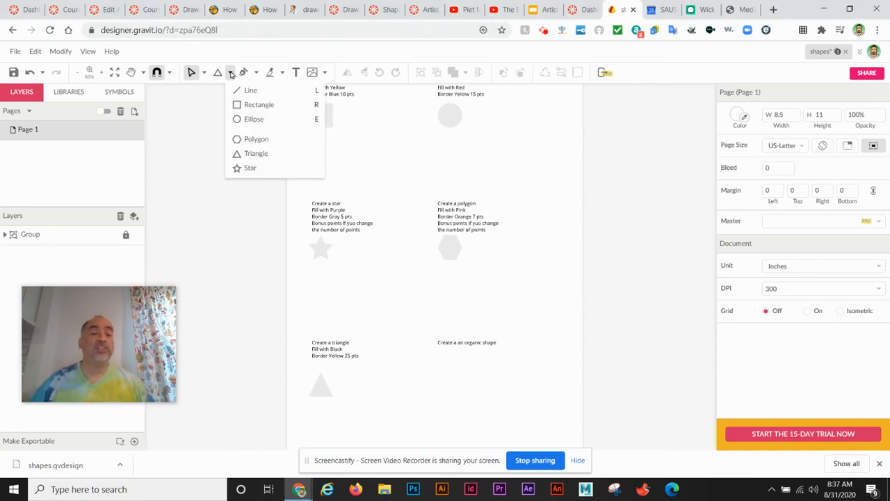
mouse_move(258, 104)
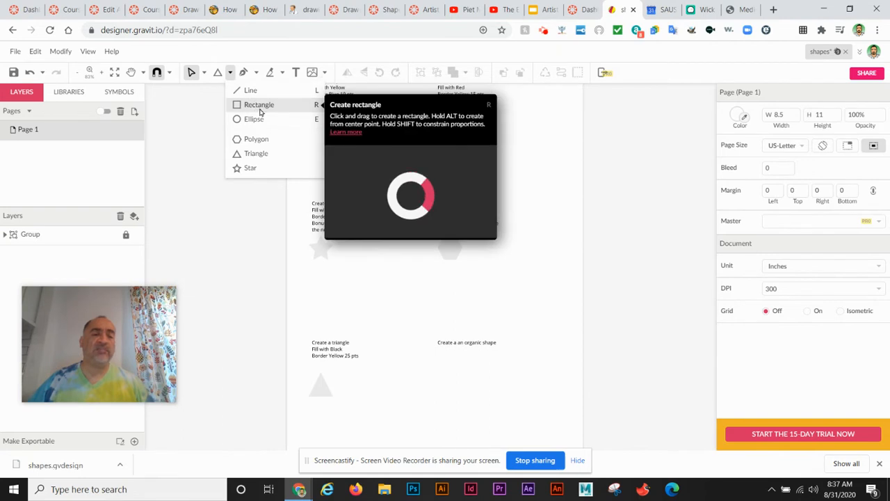
mouse_move(256, 153)
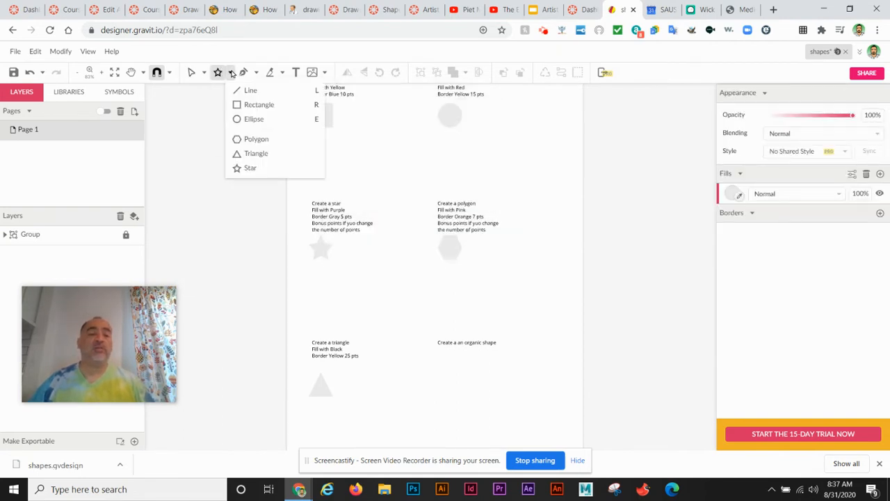
click(259, 104)
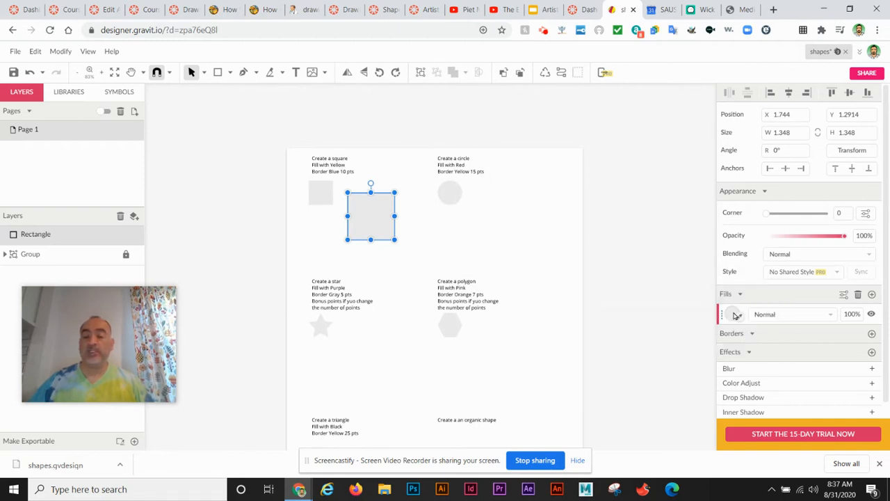
click(730, 314)
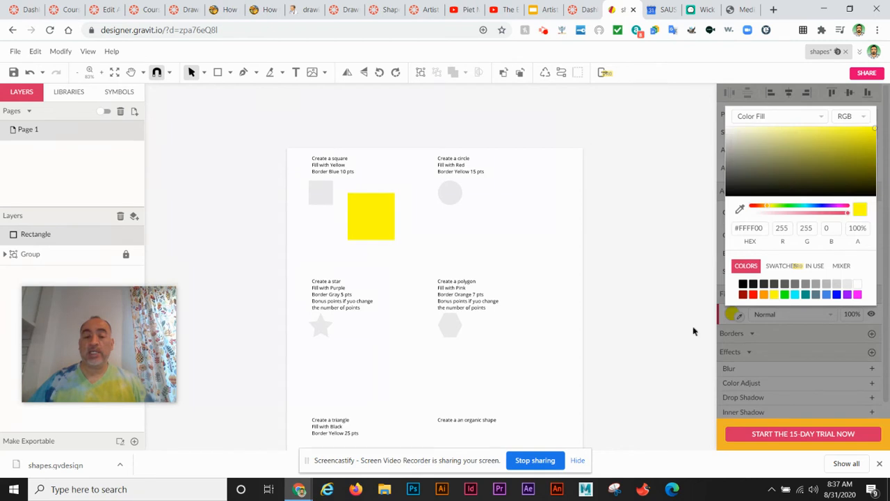
mouse_move(770, 339)
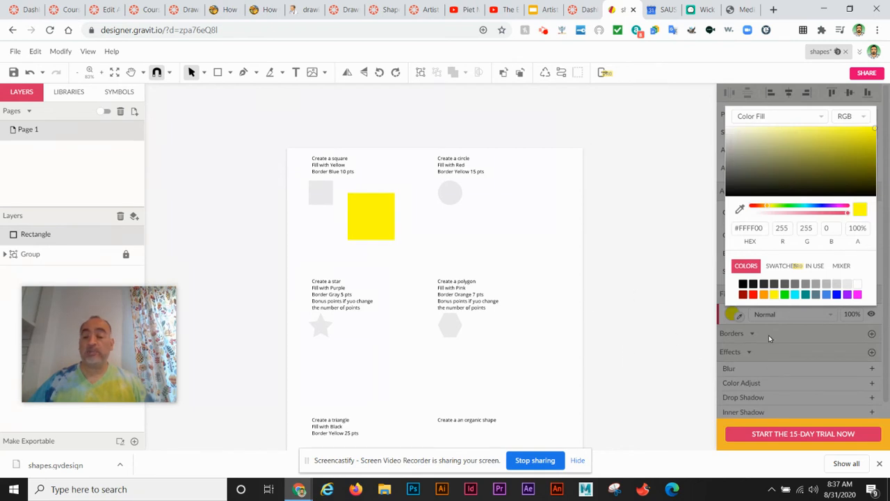
click(370, 216)
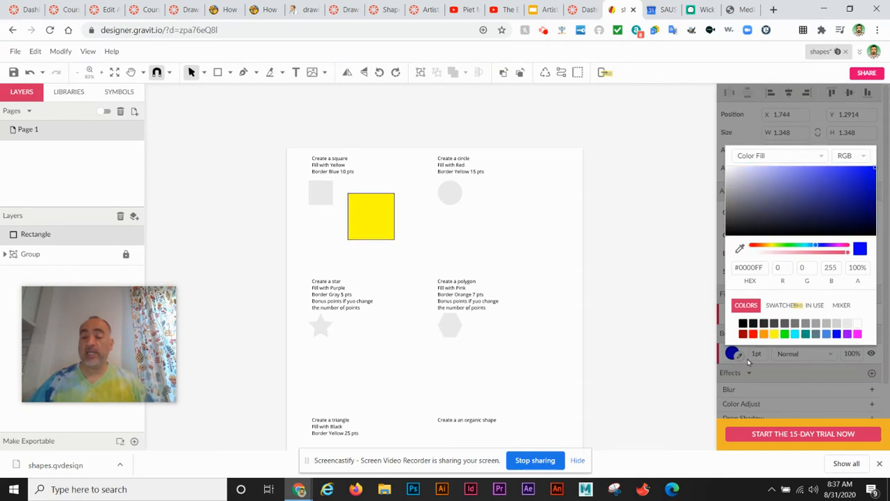
click(371, 217)
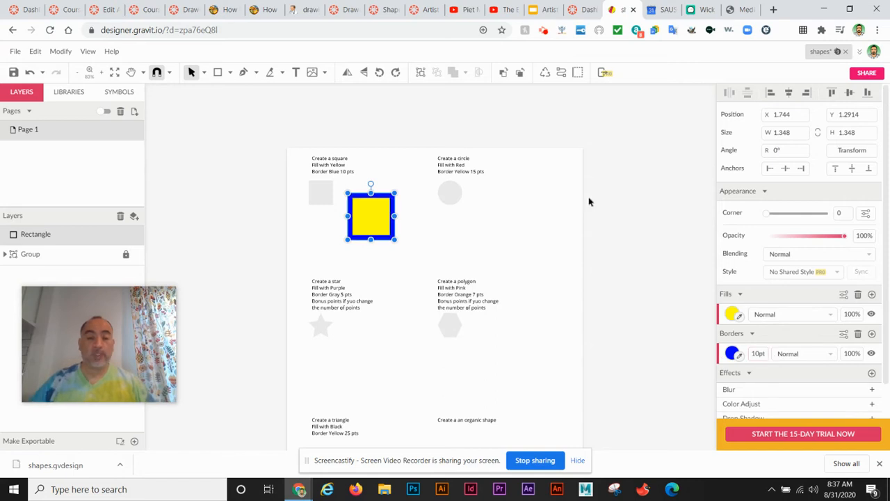
Draw a circle filled red (#FF0000) with a 15 pt yellow border, then deselect it
click(229, 73)
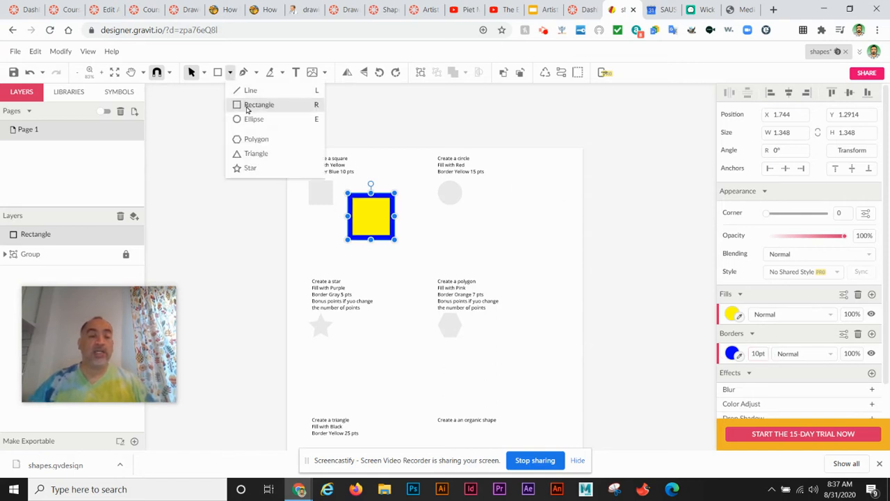
click(253, 118)
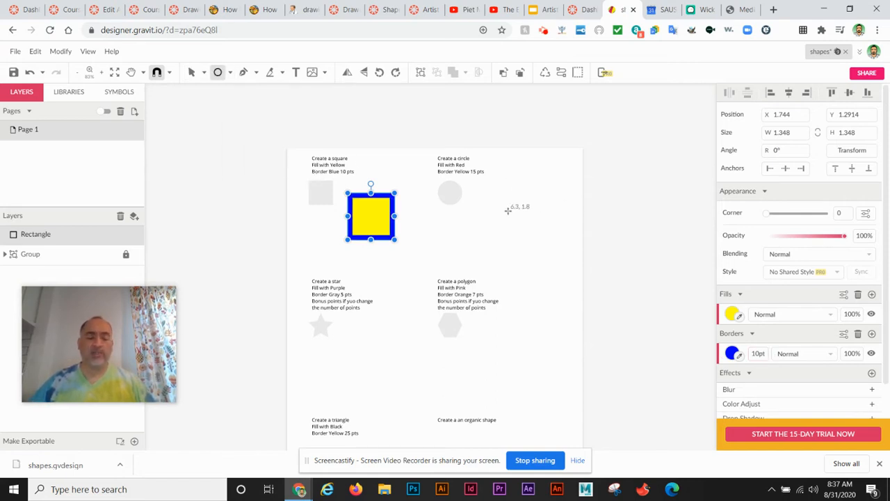
mouse_move(496, 201)
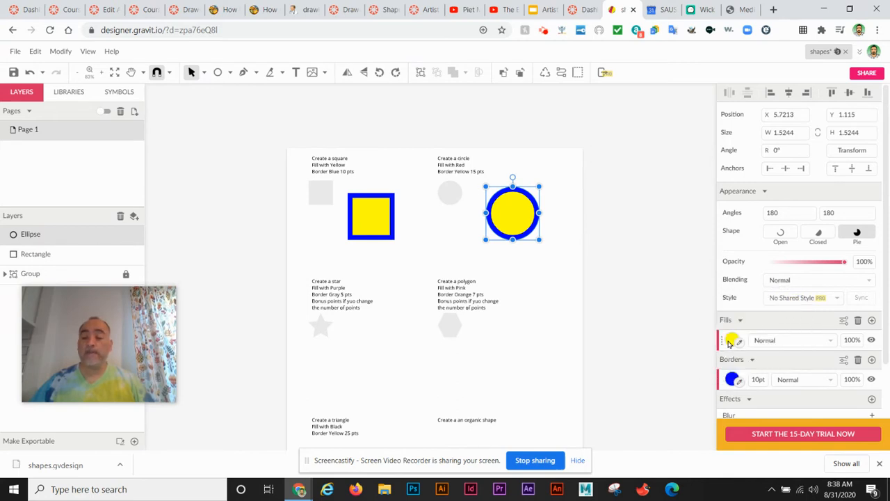
click(733, 340)
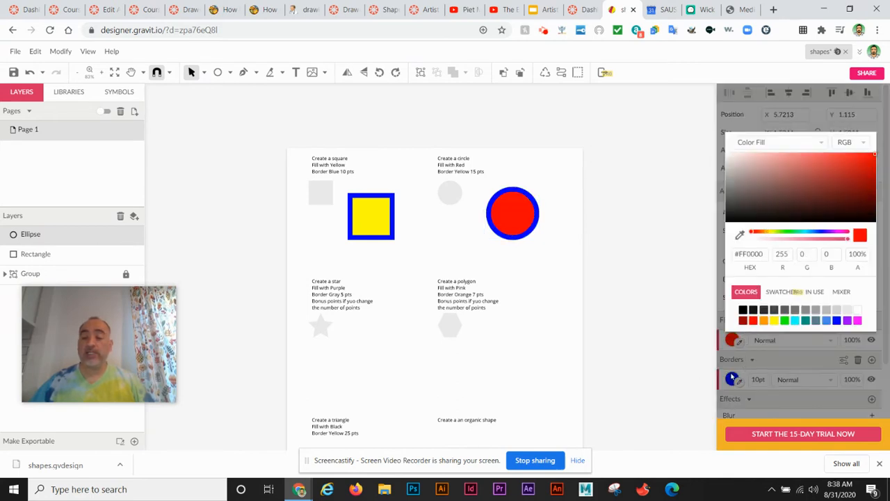
click(512, 212)
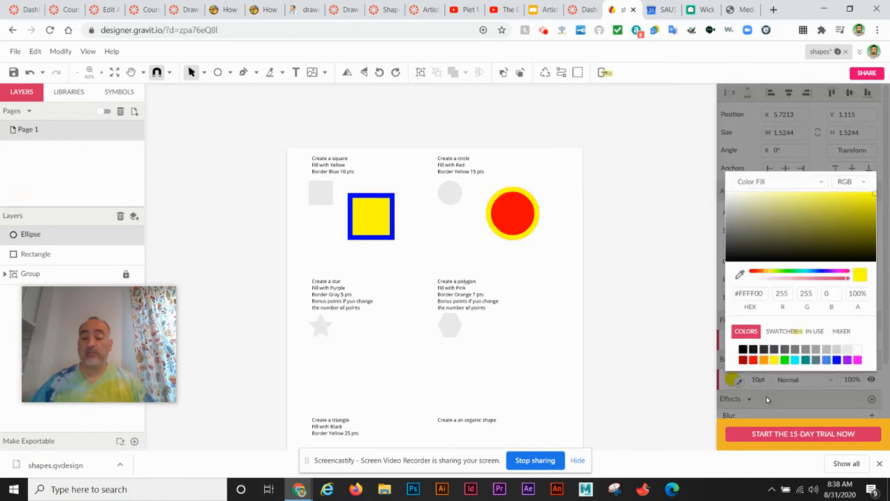
click(513, 213)
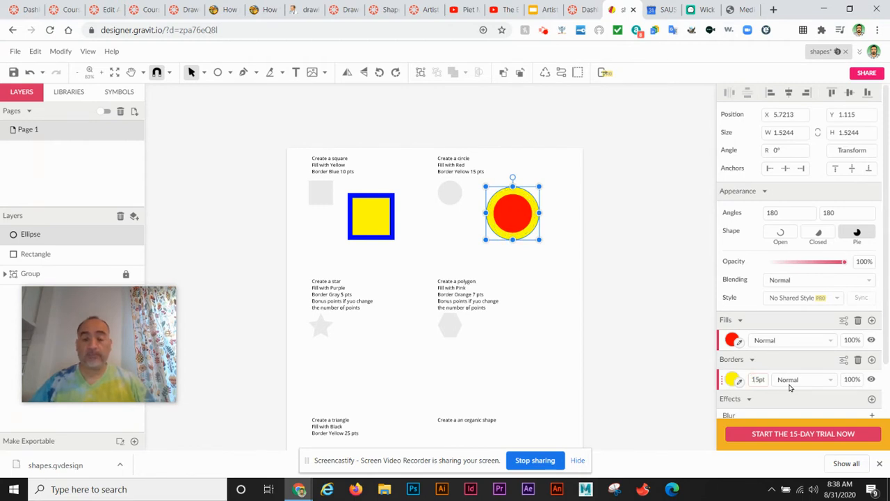
click(337, 292)
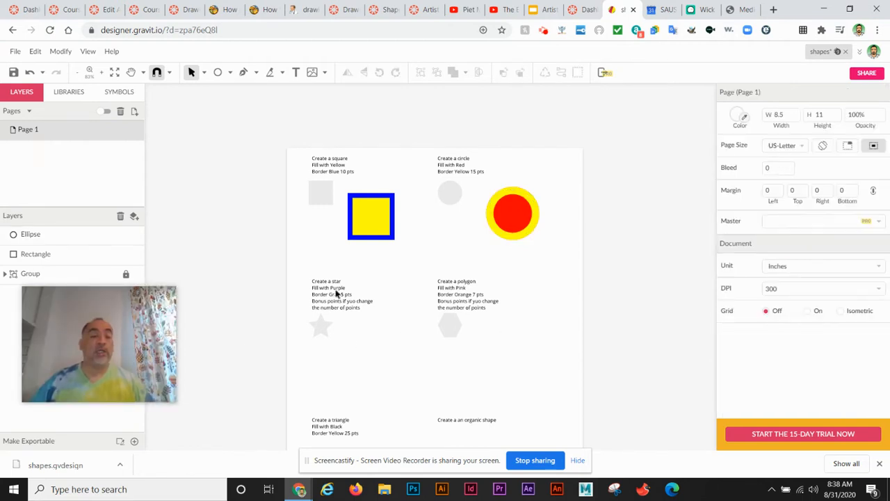
Draw a star below the yellow square and fill it purple
click(230, 72)
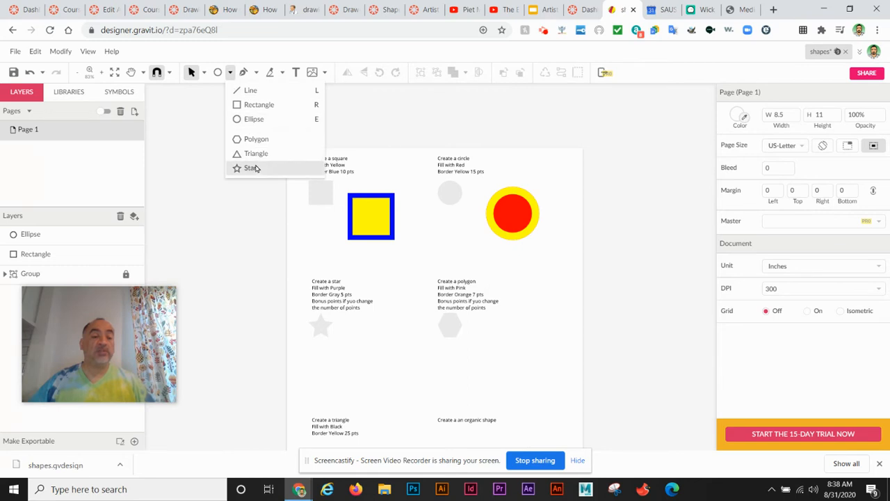
click(252, 167)
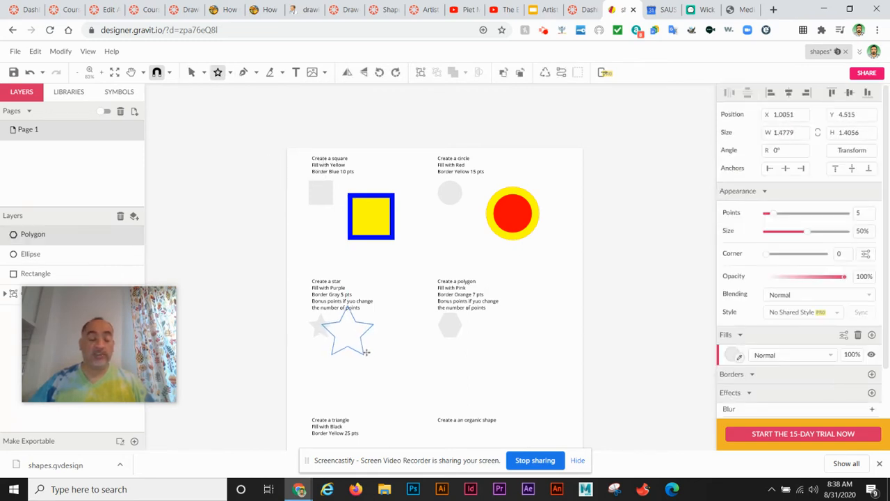
drag(346, 332, 379, 362)
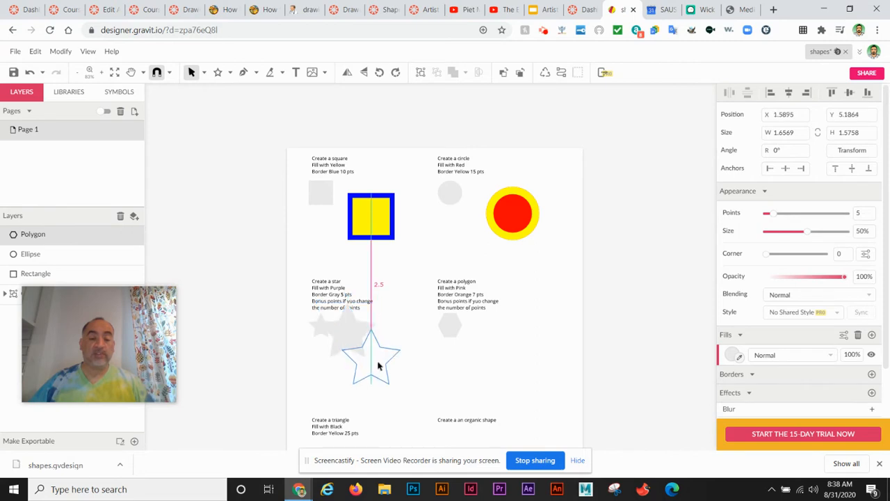
click(370, 355)
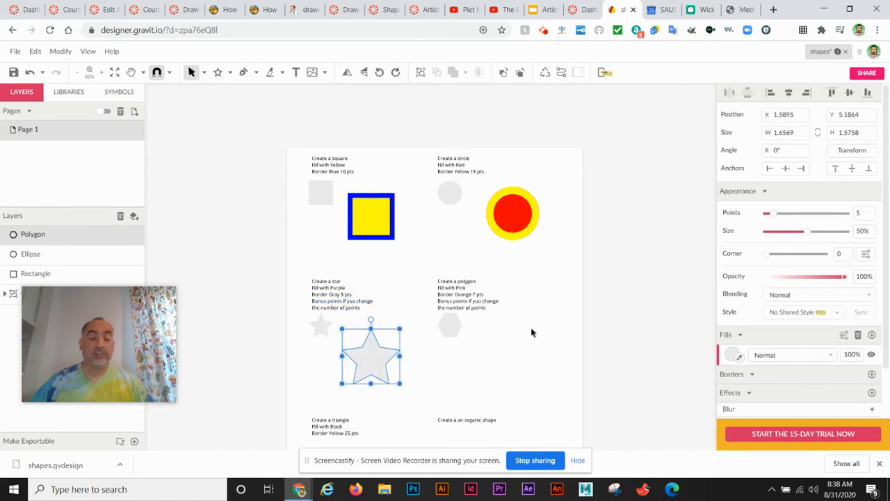
click(732, 354)
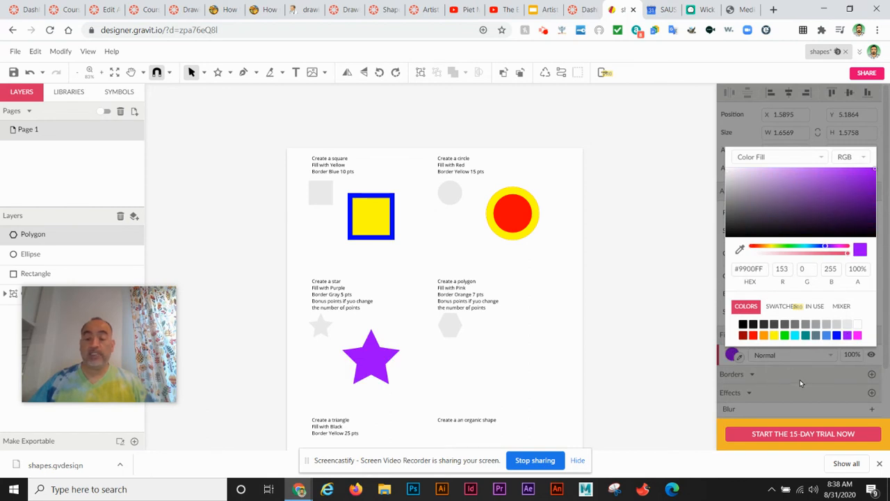
Give the star a grey border and adjust its width
click(371, 357)
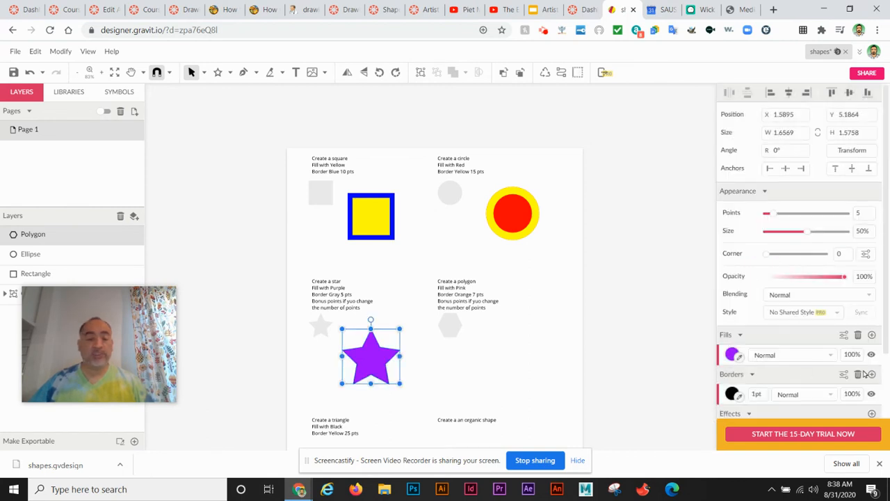
click(732, 394)
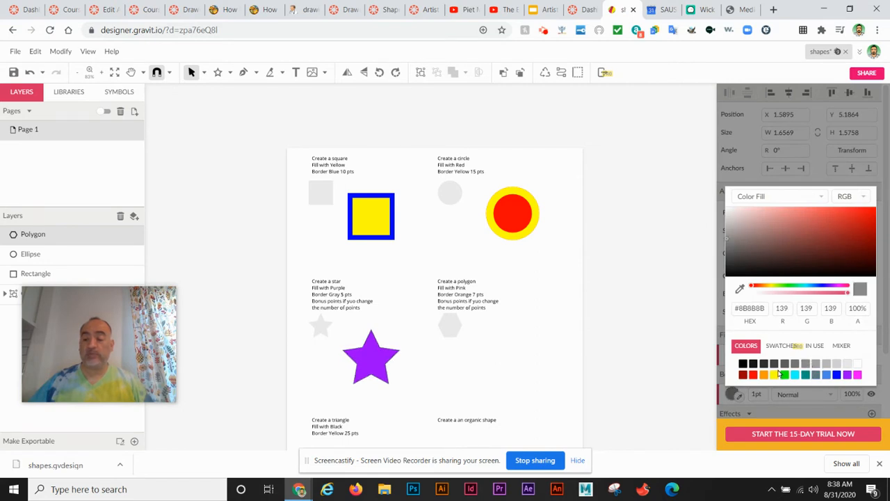
click(371, 356)
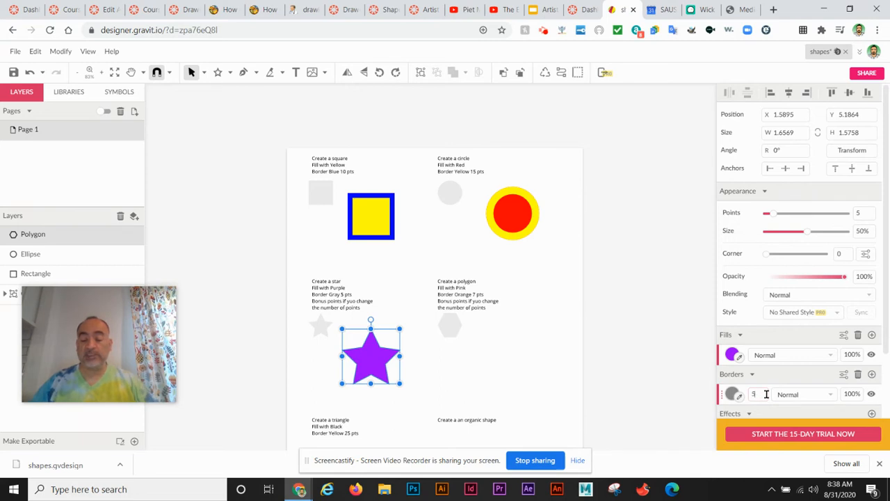
click(497, 328)
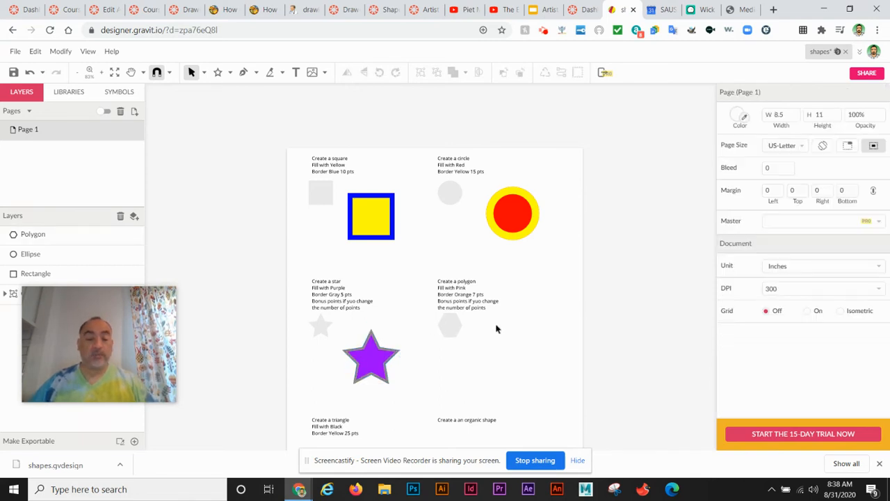
Add a 7 pt orange border to the pink hexagon
click(229, 72)
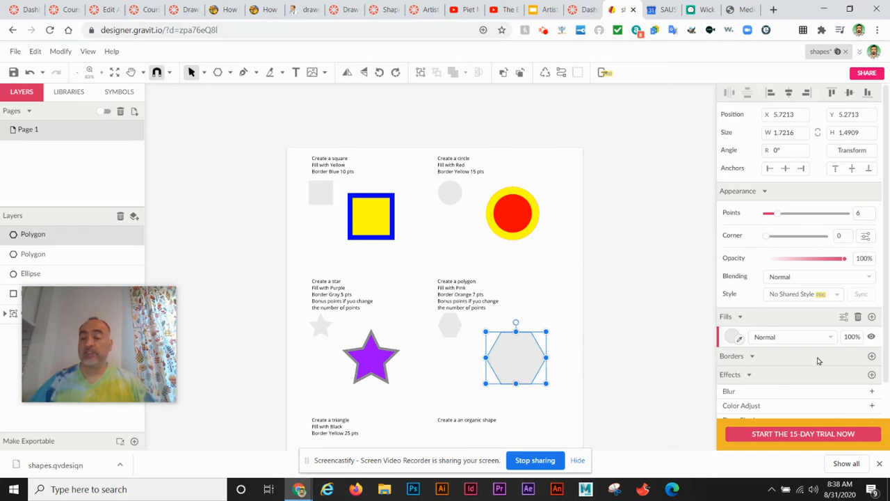
click(731, 337)
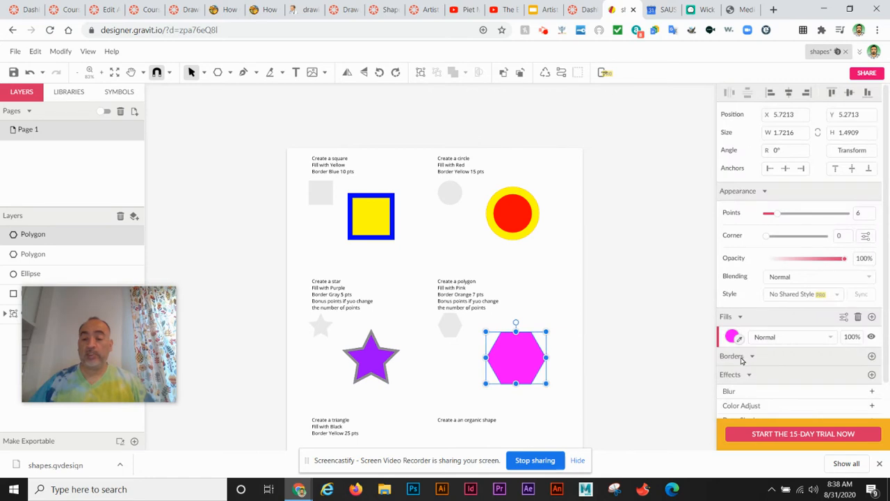
click(872, 356)
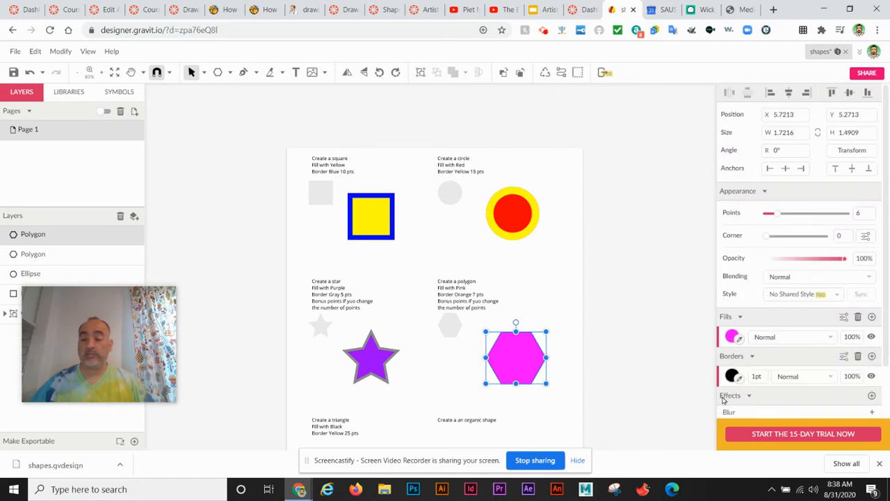
click(733, 336)
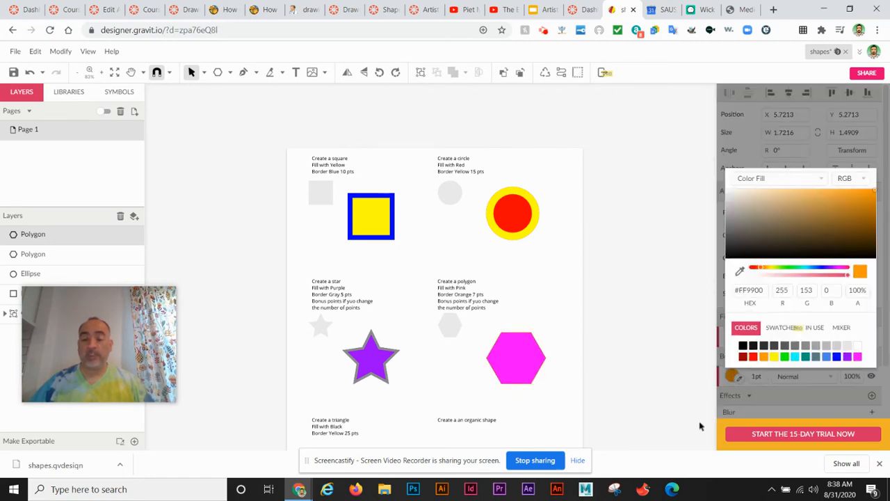
click(516, 357)
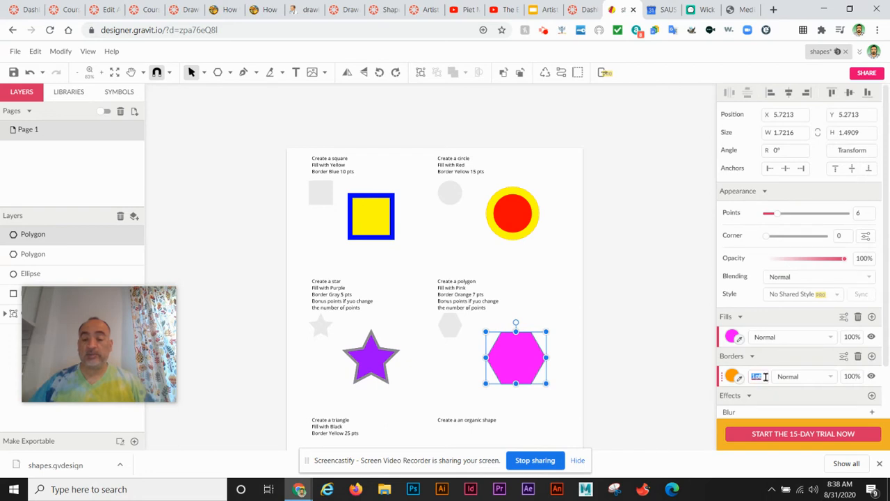
text(7pt)
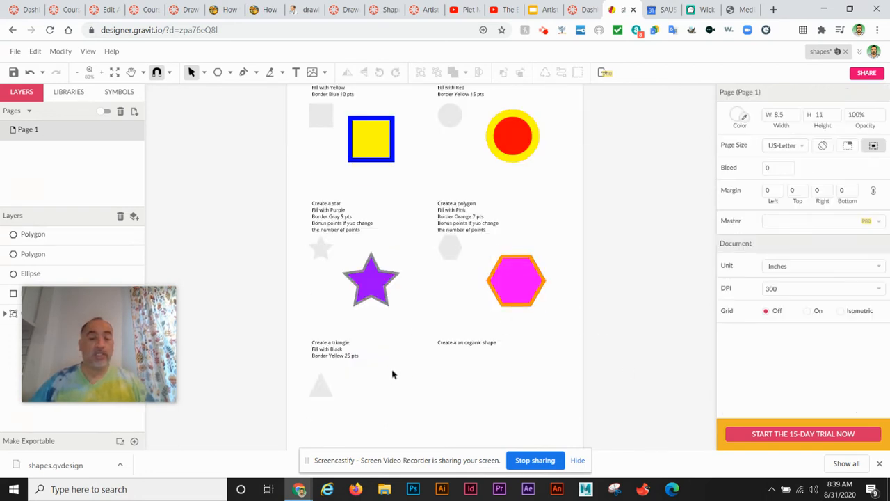
Draw a triangle filled black with a 25 pt yellow border, then deselect it
click(231, 73)
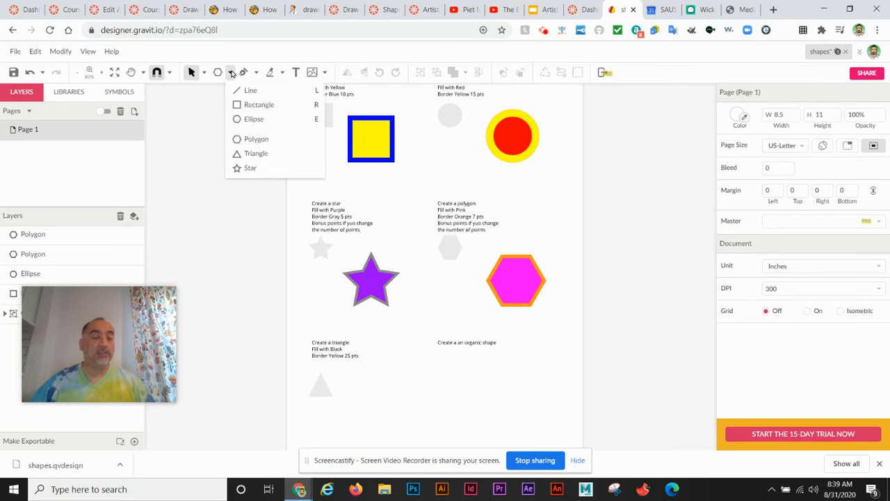
click(256, 153)
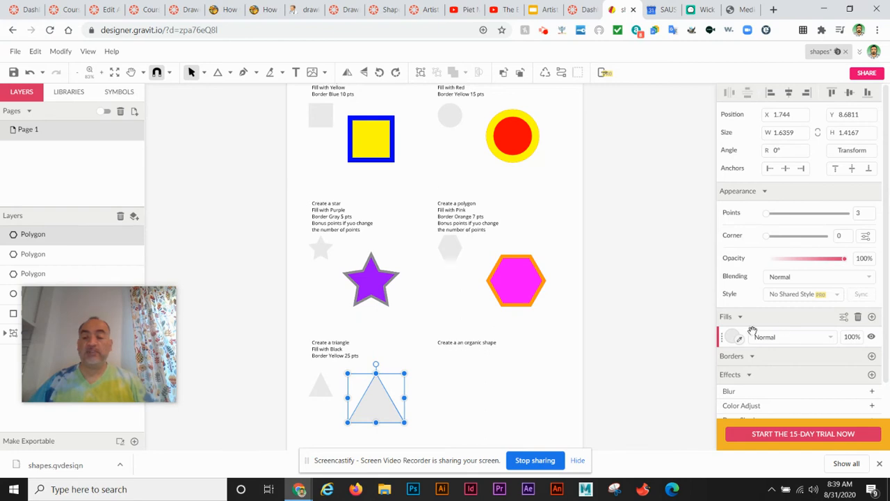
click(731, 337)
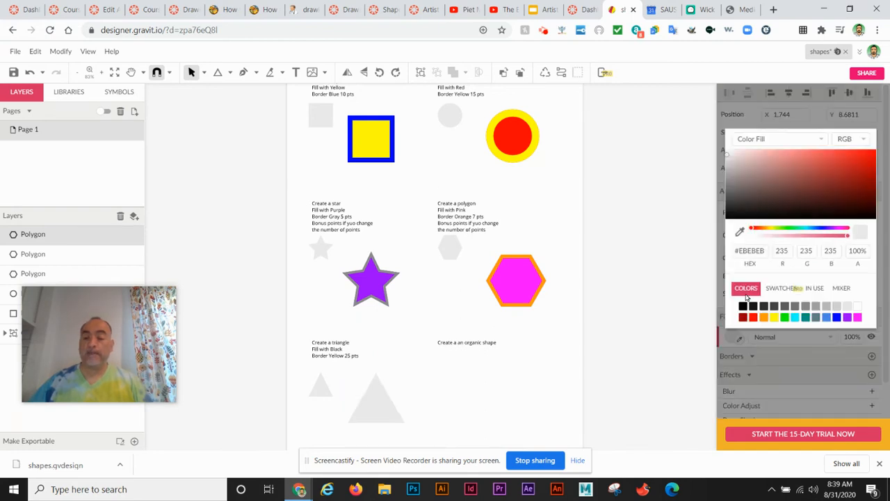
click(742, 306)
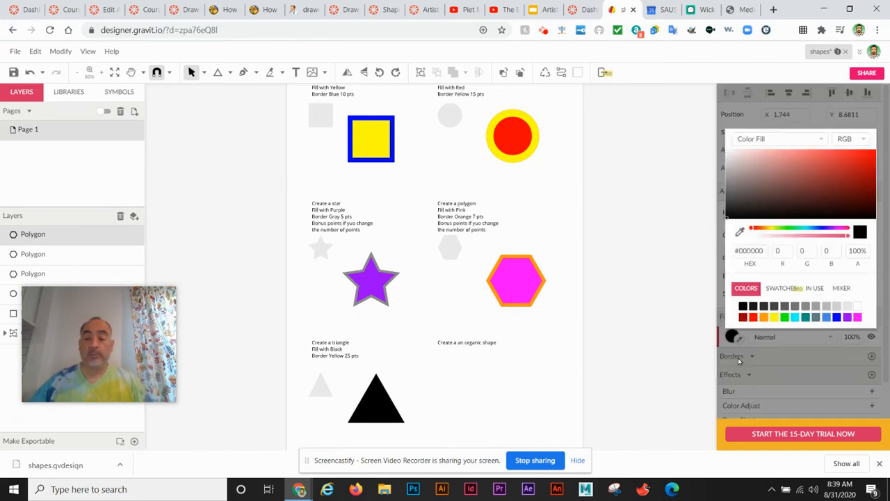
click(376, 400)
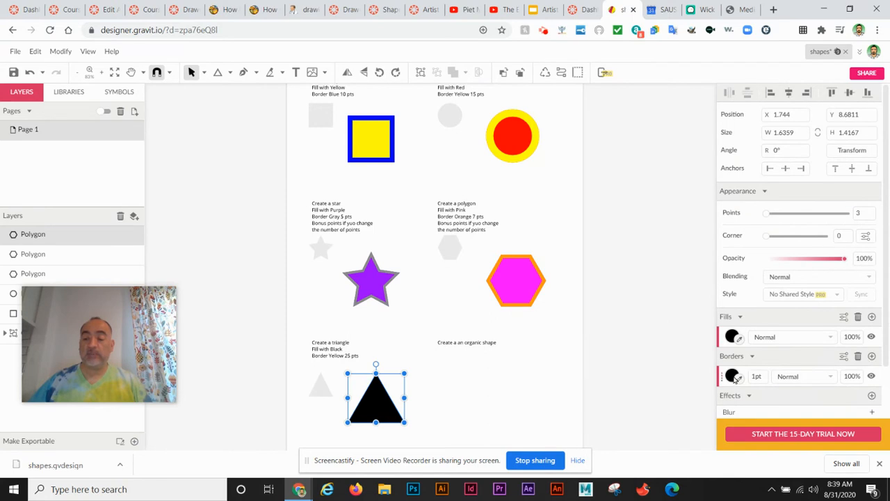
click(733, 375)
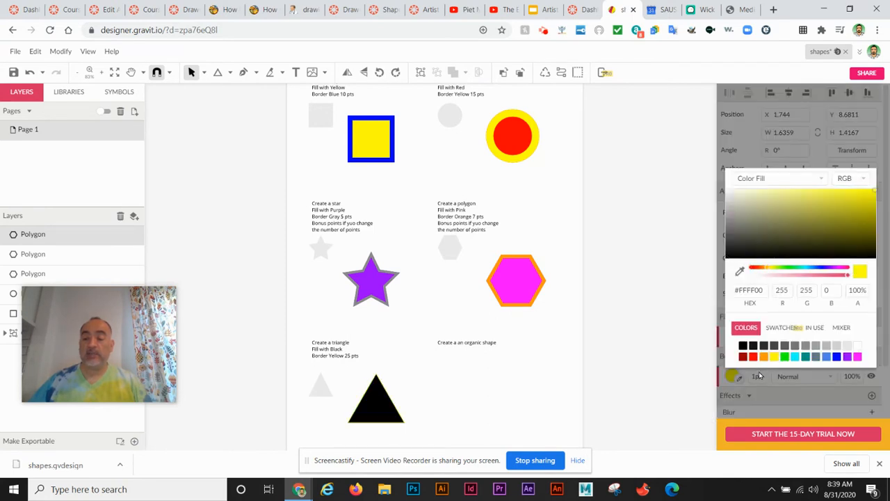
click(376, 400)
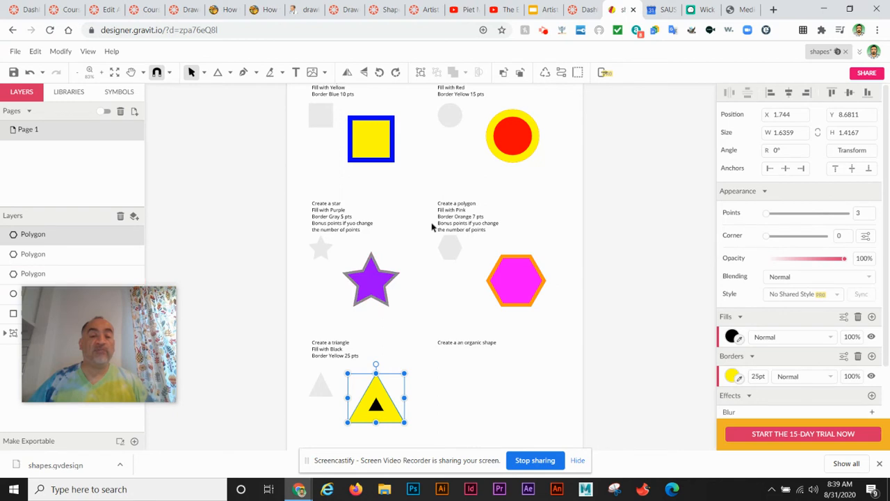
mouse_move(528, 231)
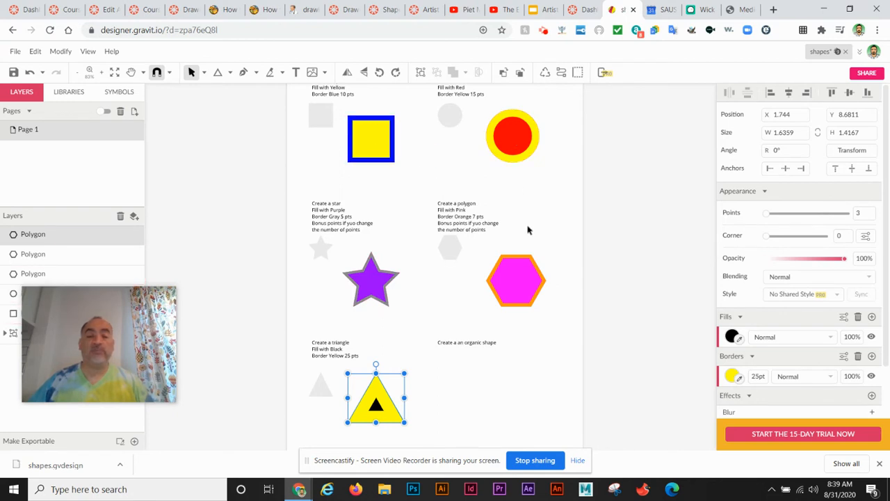
click(570, 295)
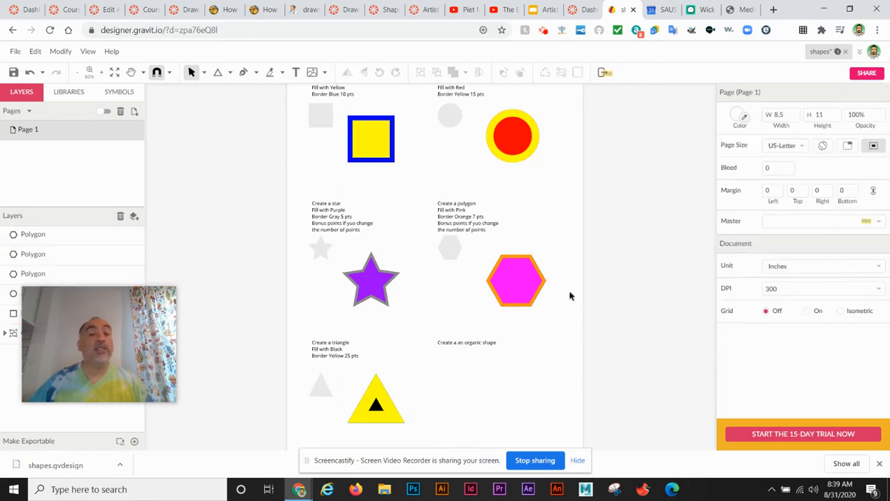
mouse_move(515, 346)
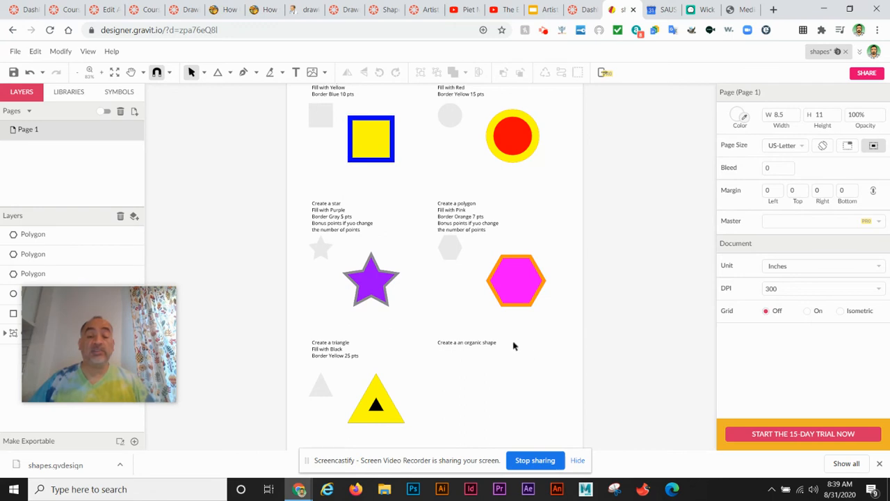
Sketch a closed freehand blob with a 25 pt black border and yellow fill
click(244, 72)
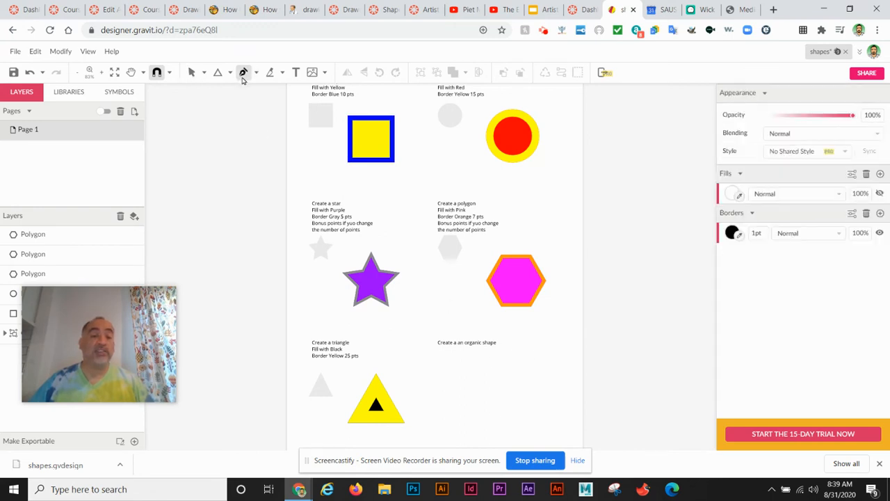
click(244, 72)
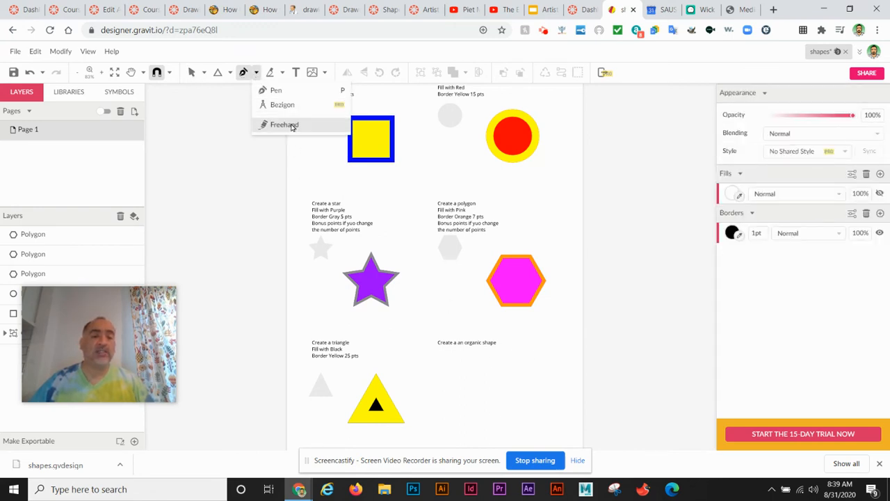
click(284, 124)
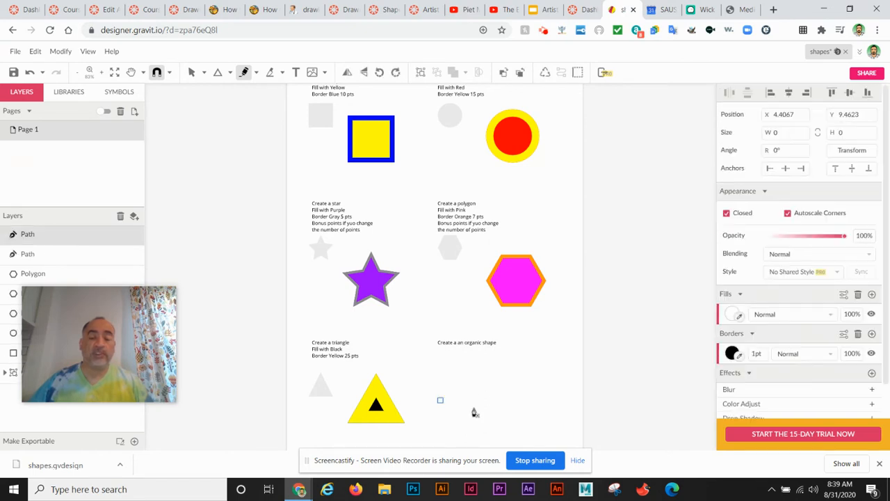
drag(440, 400, 480, 414)
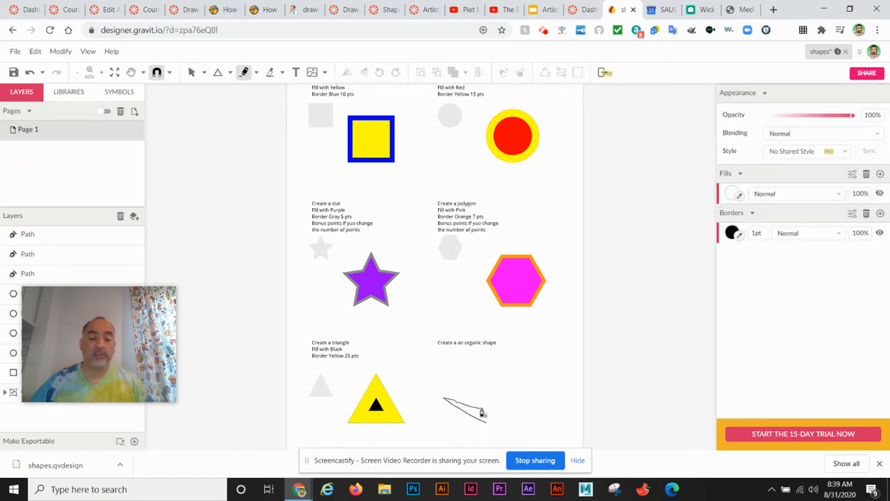
drag(479, 414, 497, 386)
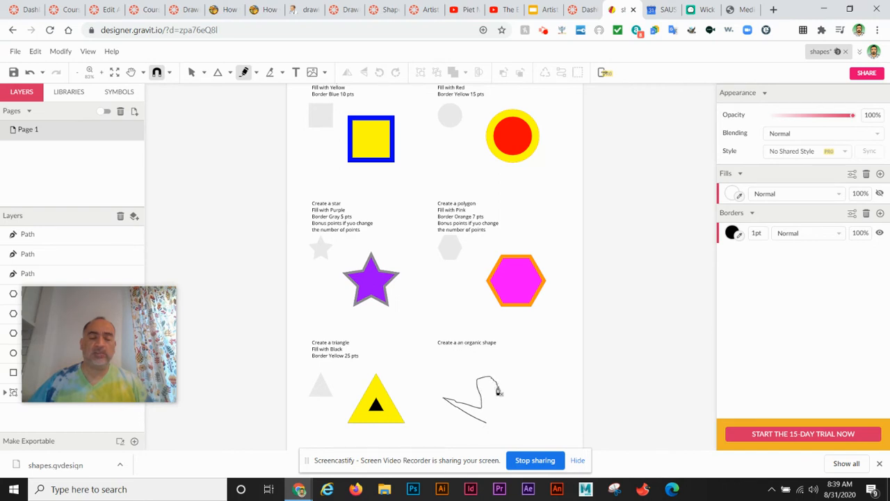
drag(497, 389, 525, 417)
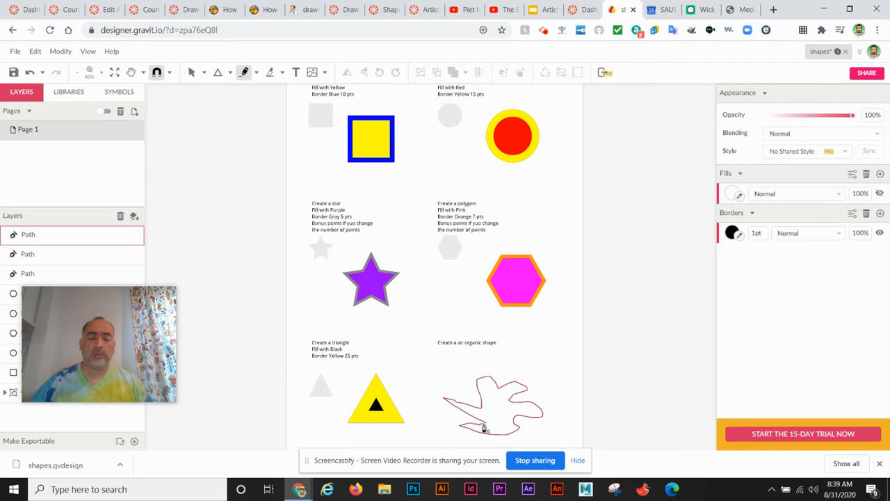
click(494, 403)
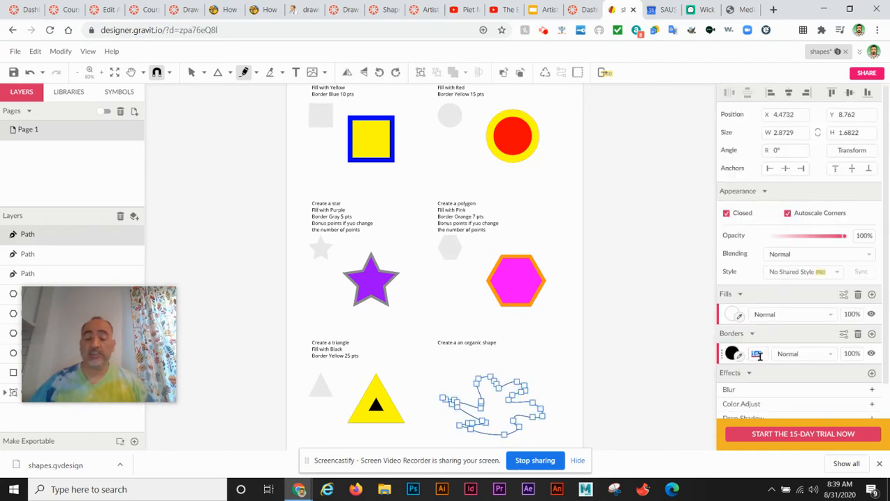
mouse_move(757, 353)
text(25)
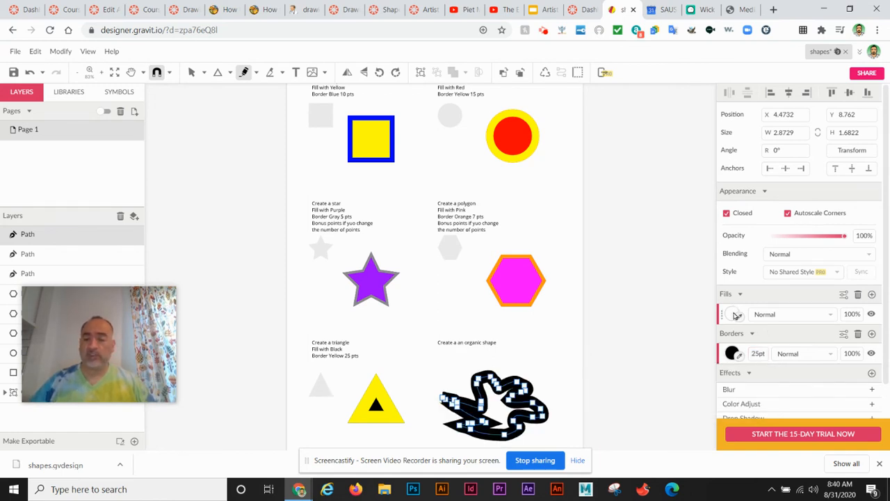
click(732, 314)
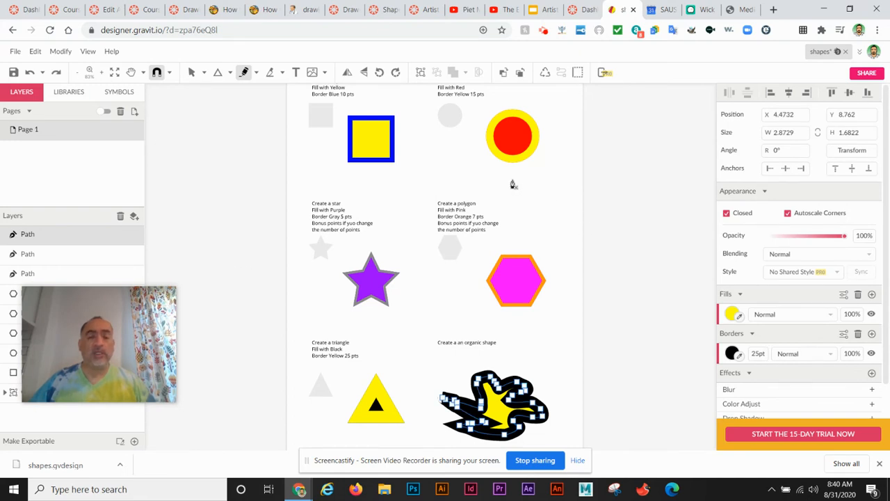
Select the purple star and give it ten points
click(493, 403)
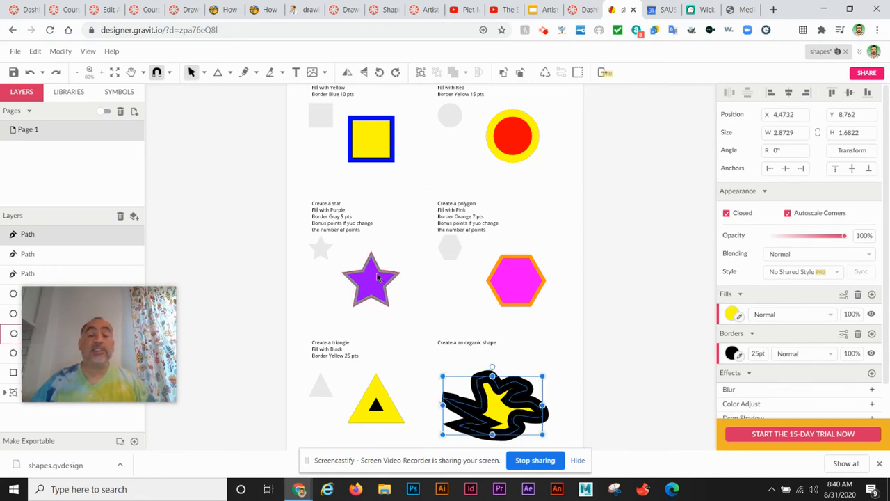
click(371, 278)
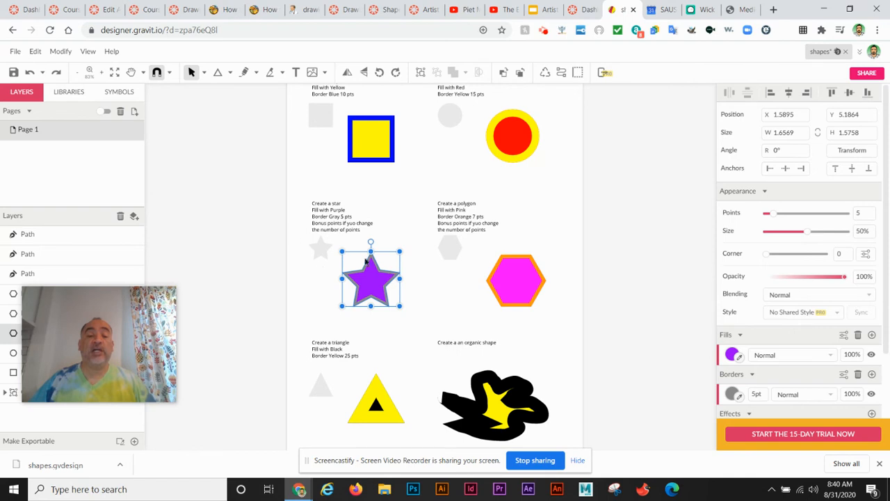
mouse_move(795, 256)
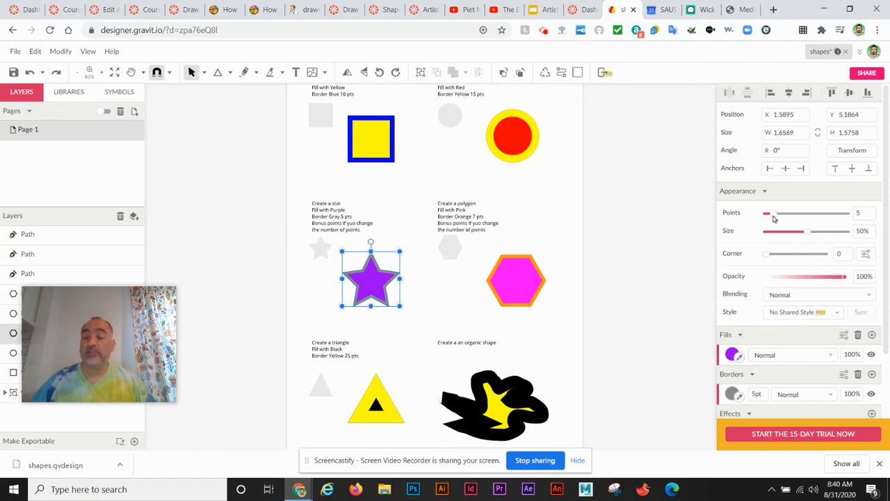
drag(767, 213, 793, 213)
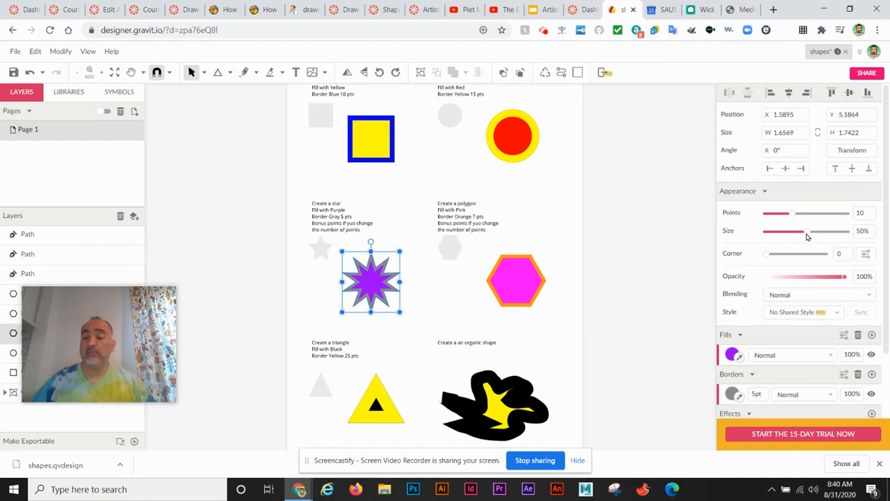
Set the star's inner size to 35% and return its corners to 0
drag(807, 231, 818, 231)
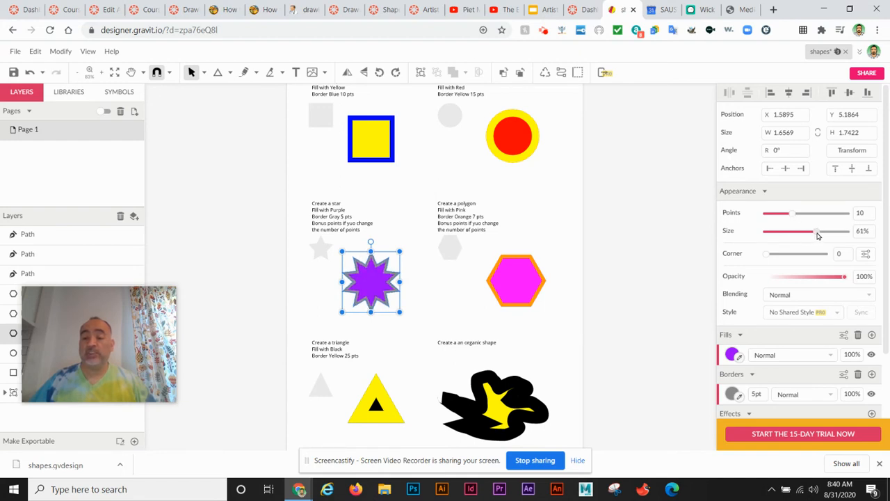
drag(815, 230, 795, 230)
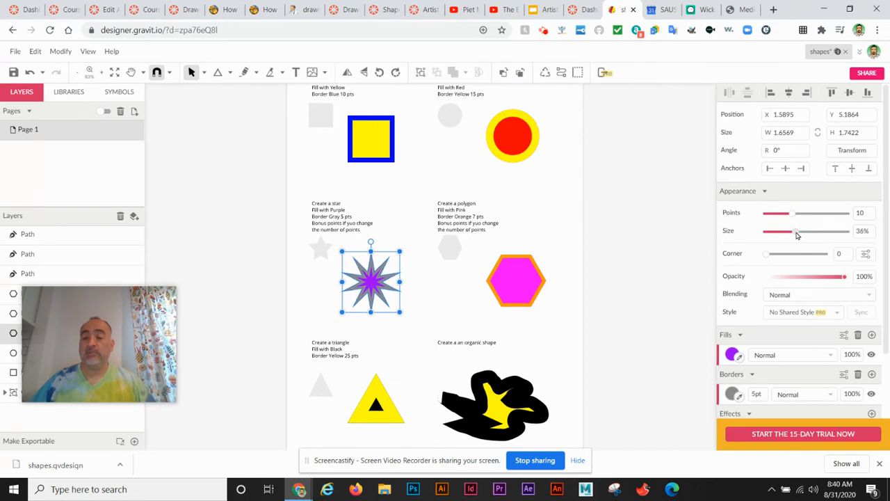
drag(796, 231, 790, 231)
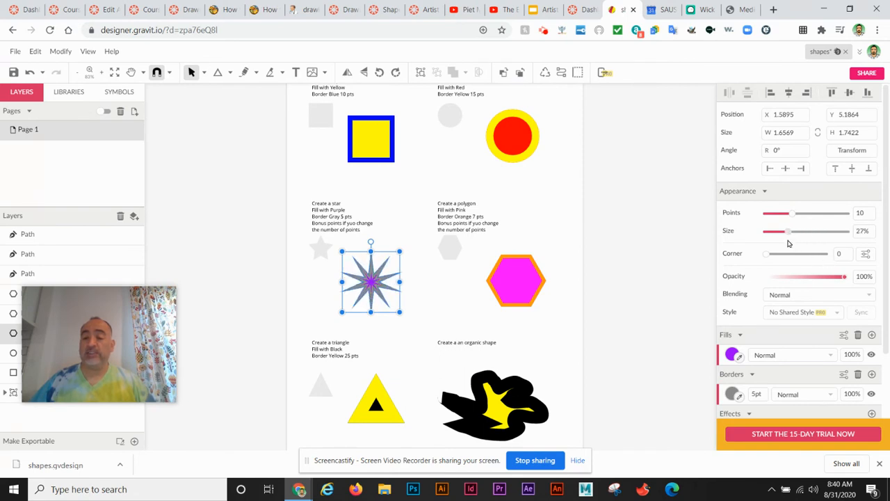
drag(793, 230, 786, 231)
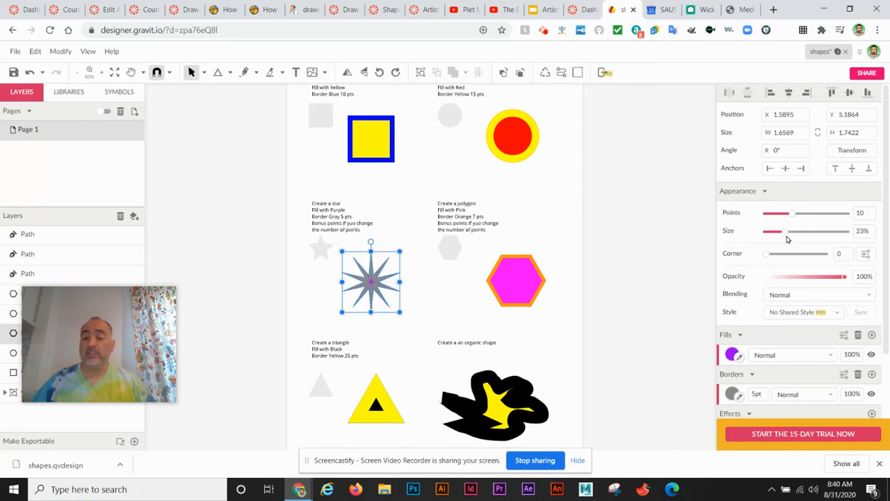
drag(772, 231, 789, 231)
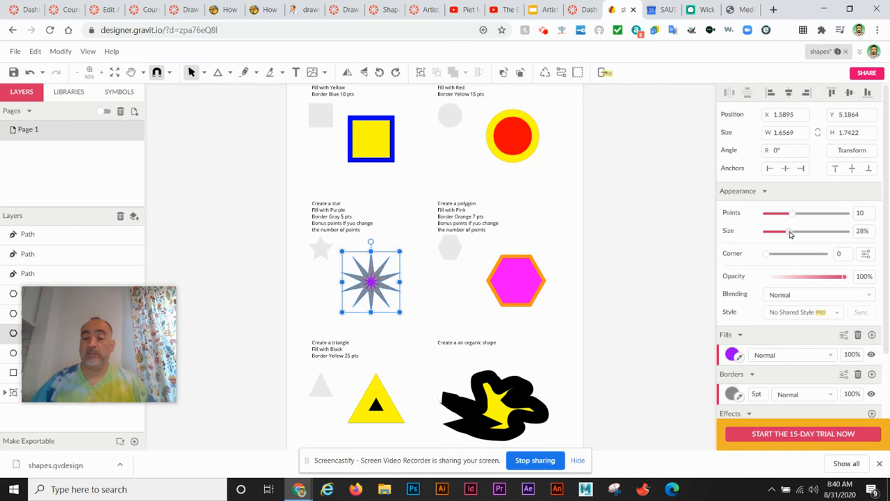
drag(776, 230, 791, 231)
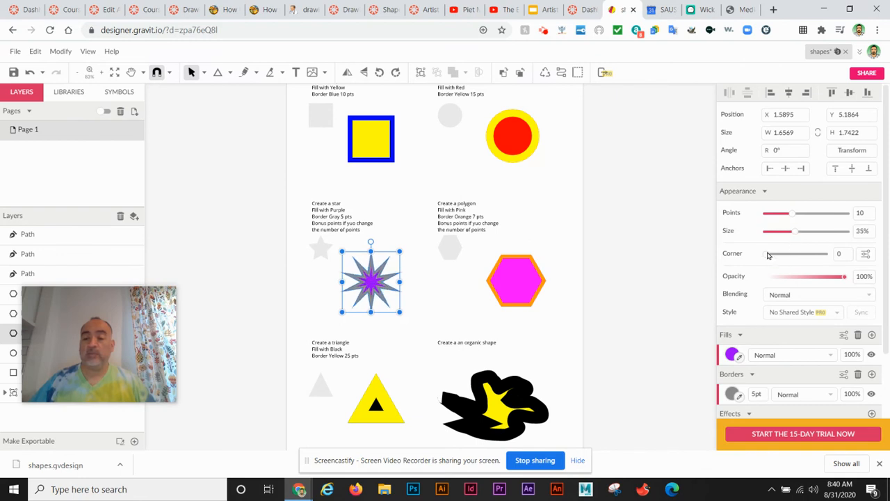
drag(772, 253, 782, 253)
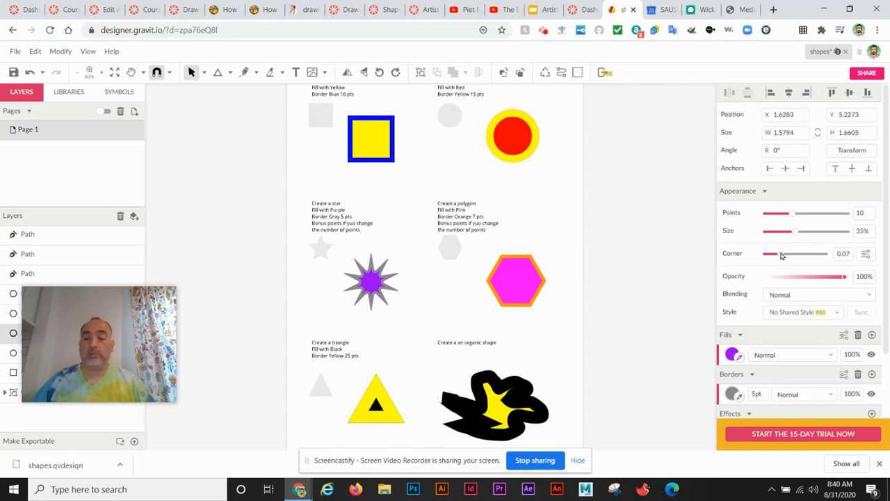
drag(779, 254, 769, 253)
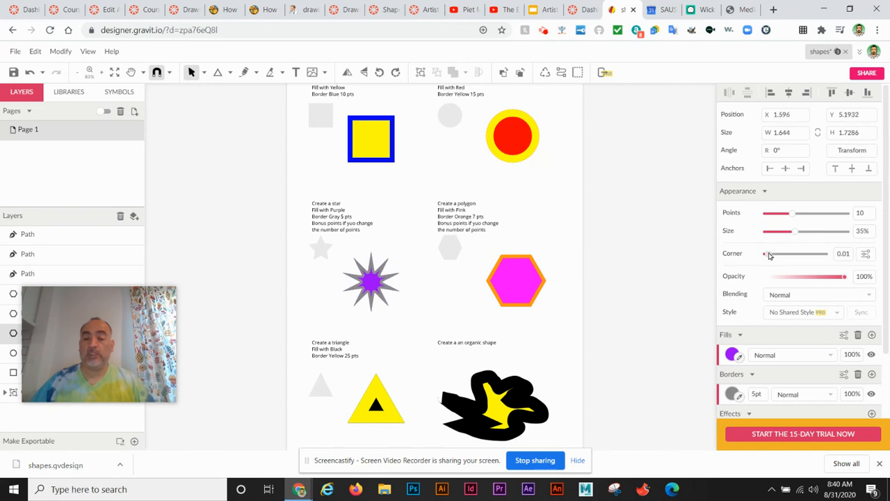
click(516, 279)
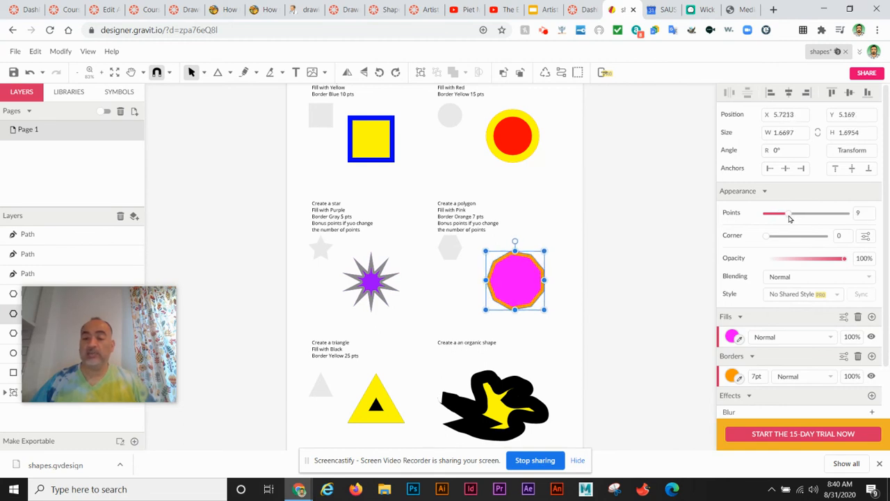
mouse_move(769, 238)
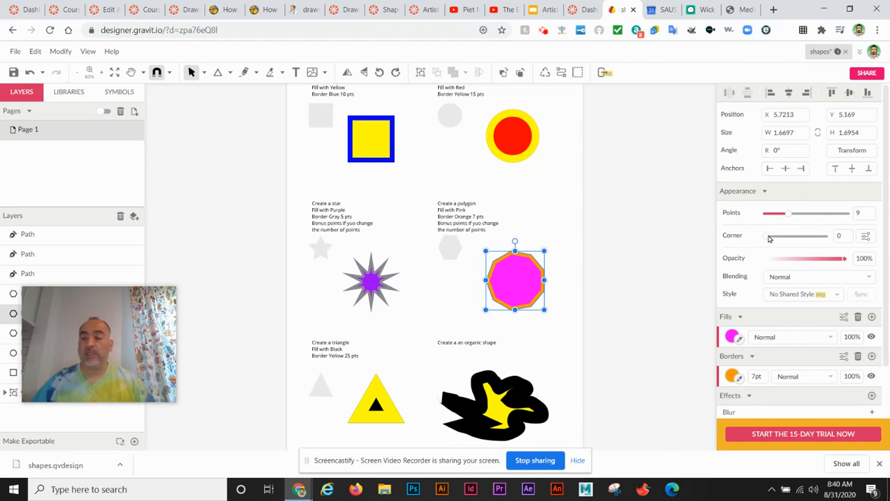
Deselect the nine-sided polygon to view the finished shapes
click(341, 235)
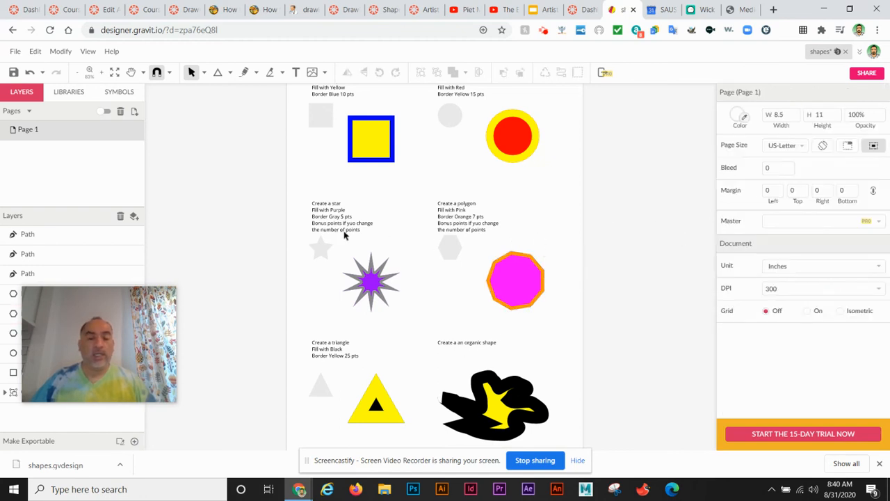
mouse_move(374, 268)
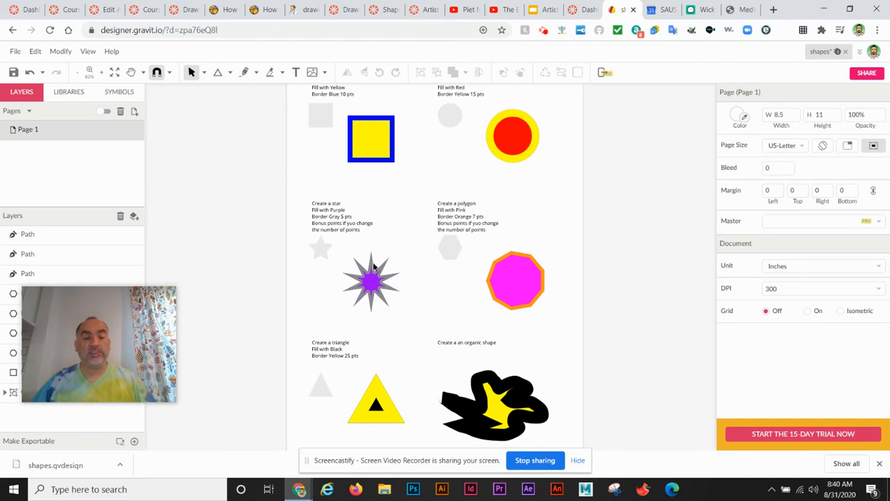
mouse_move(586, 293)
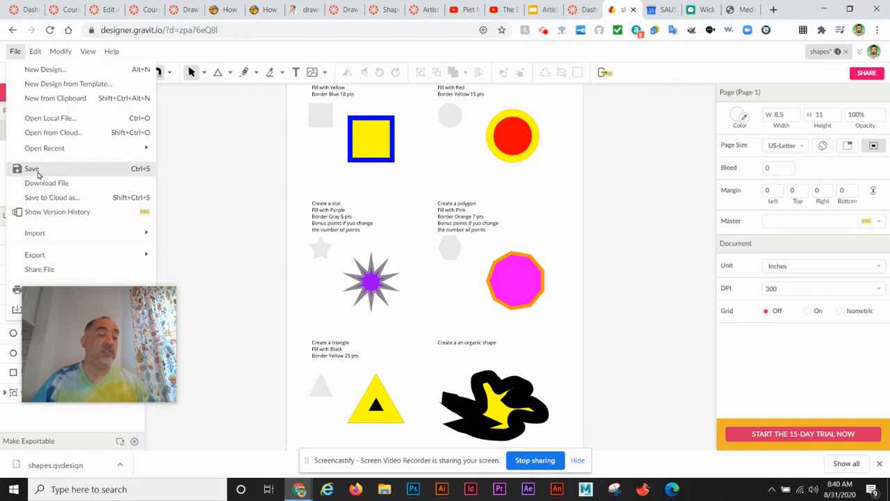
Save the worksheet design and export it as shapes.jpg
click(32, 169)
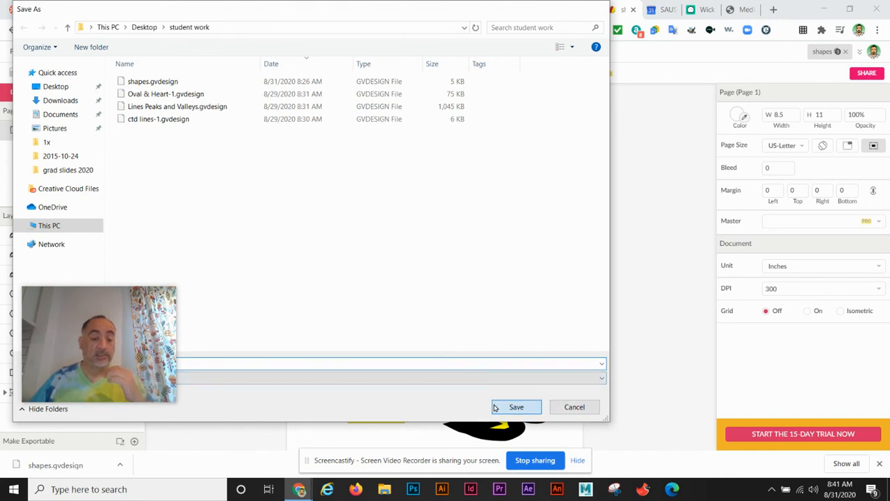
click(516, 407)
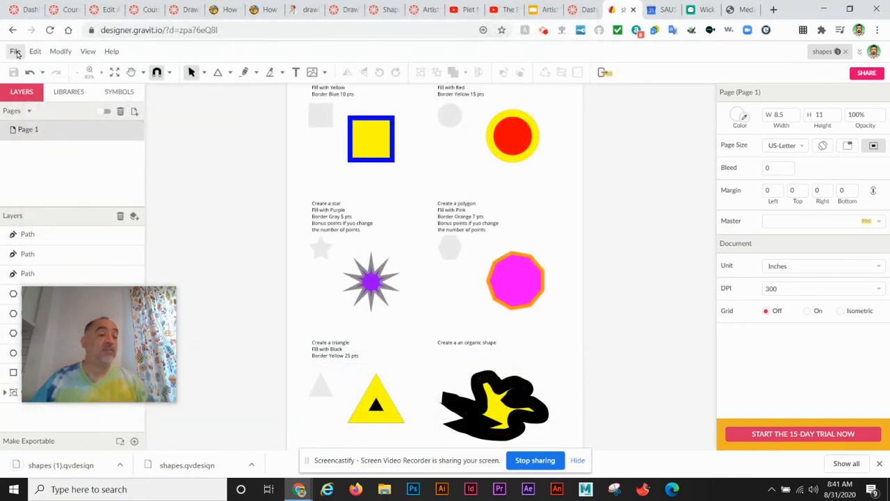
click(15, 51)
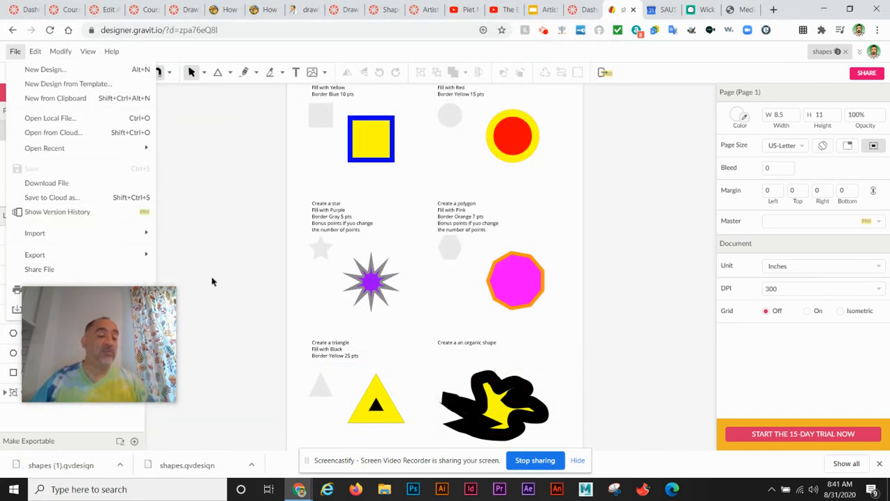
click(219, 296)
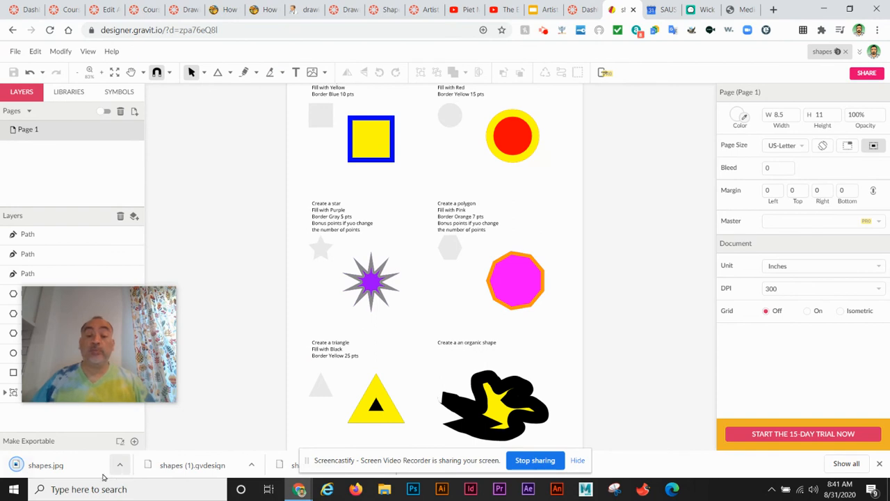
mouse_move(73, 469)
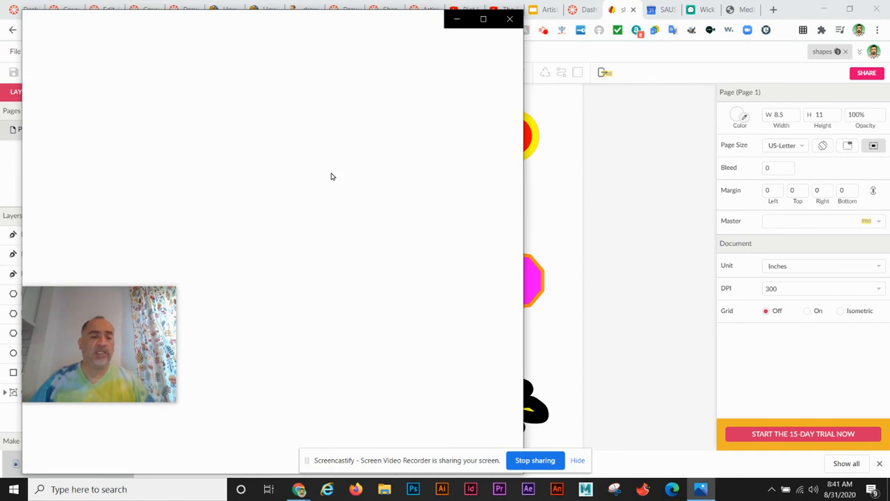
mouse_move(388, 135)
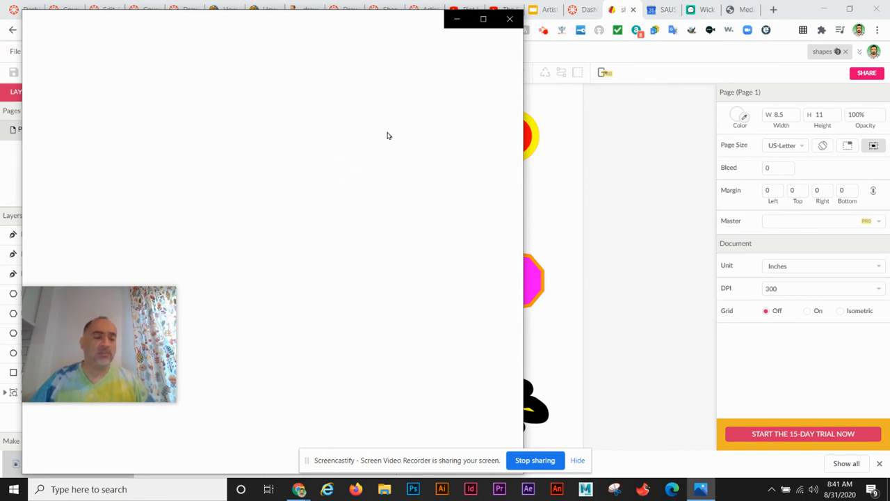
mouse_move(281, 30)
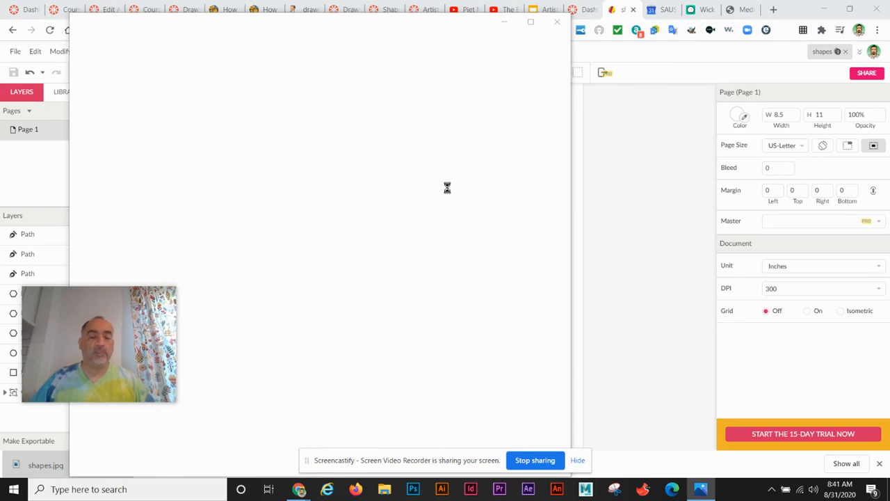
mouse_move(470, 183)
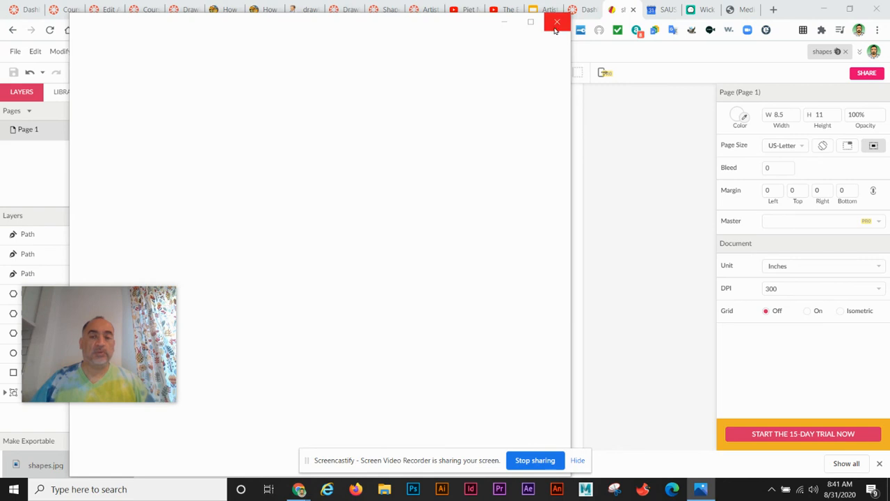
click(556, 21)
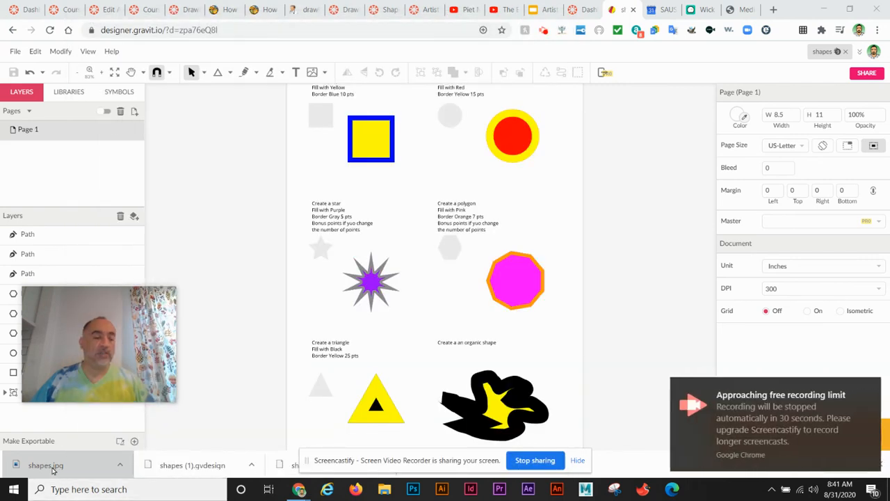
click(63, 464)
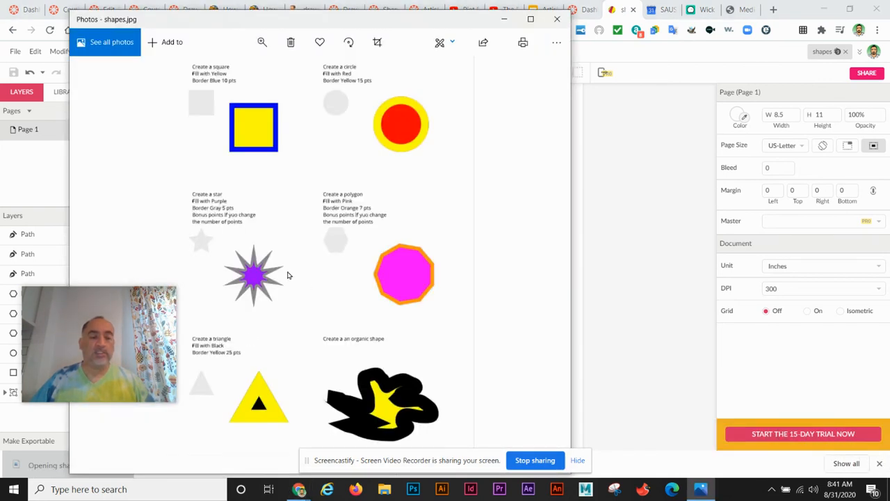
mouse_move(385, 150)
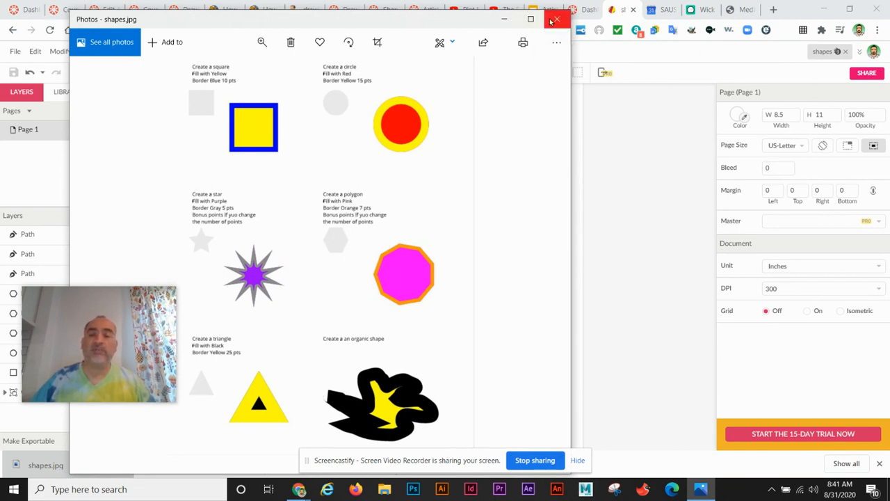
click(555, 19)
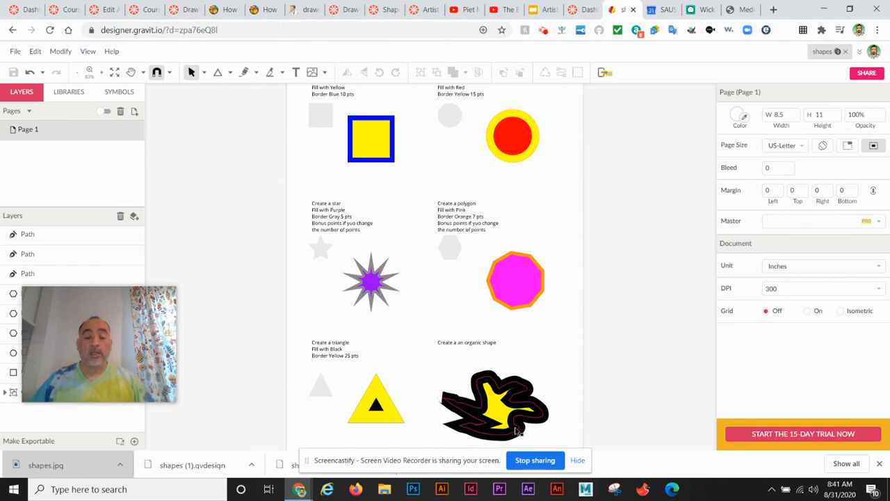